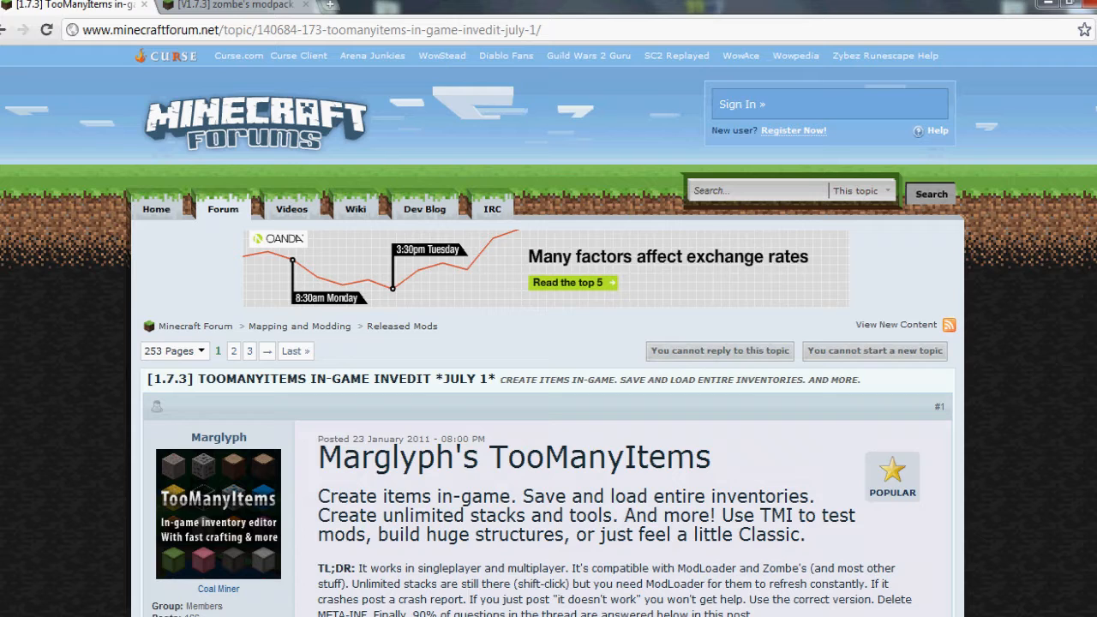
{"action": "mouse_move", "coordinate": [231, 5]}
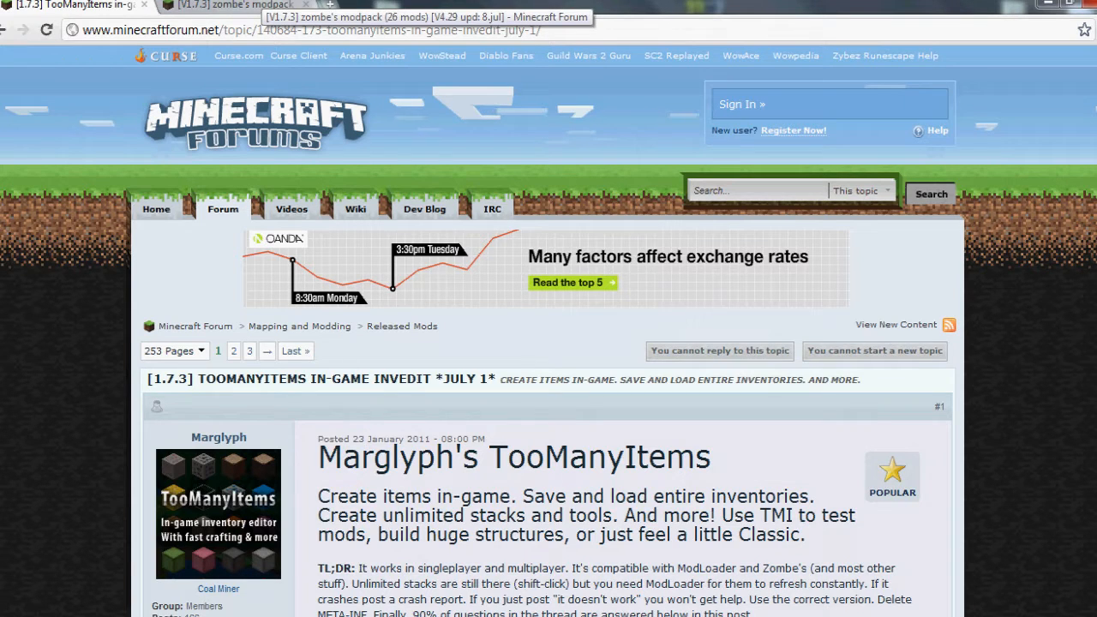
{"action": "mouse_move", "coordinate": [168, 12]}
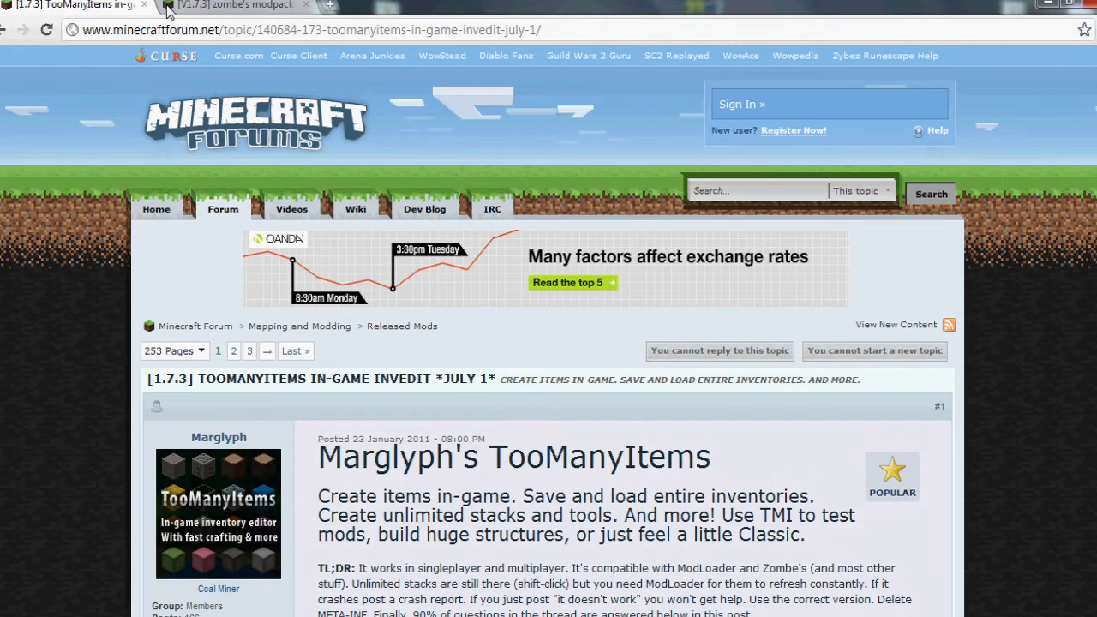
Download the TooManyItems zip via its adf.ly link and return to the Zombe's modpack thread.
{"action": "left_click", "coordinate": [231, 6]}
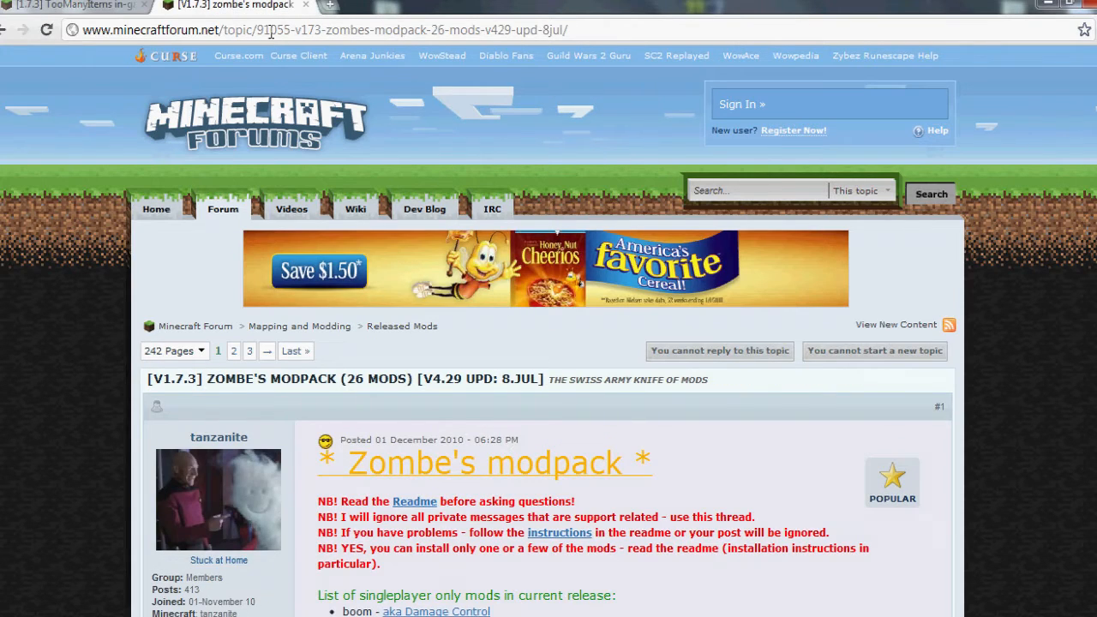
{"action": "scroll", "scroll_direction": "down", "scroll_amount": 3}
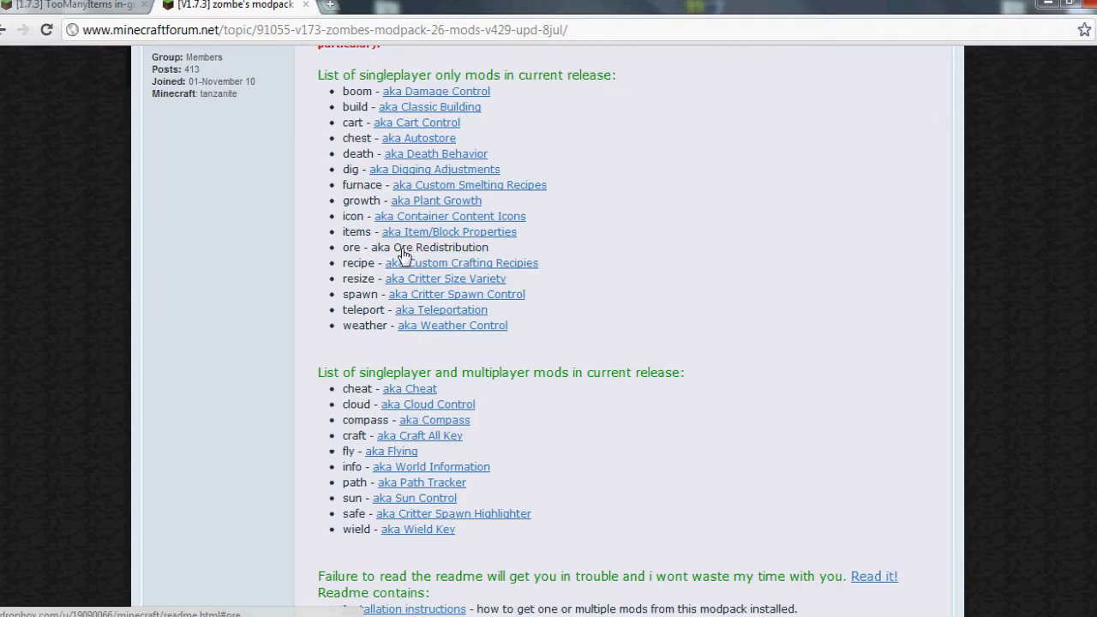
{"action": "scroll", "scroll_direction": "down", "scroll_amount": 3}
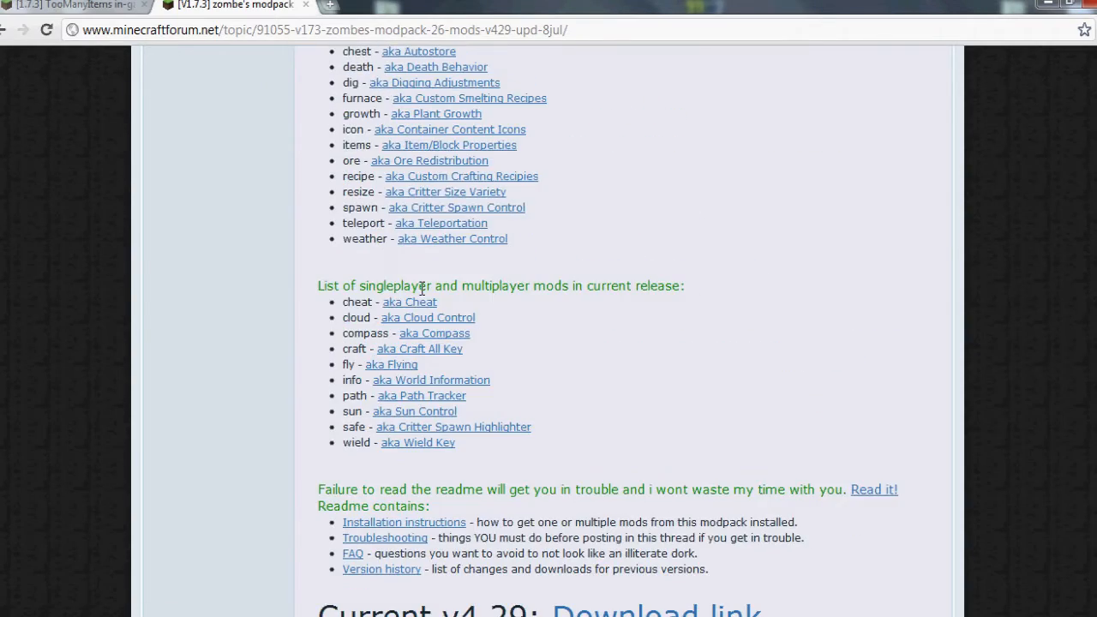
{"action": "left_click", "coordinate": [65, 6]}
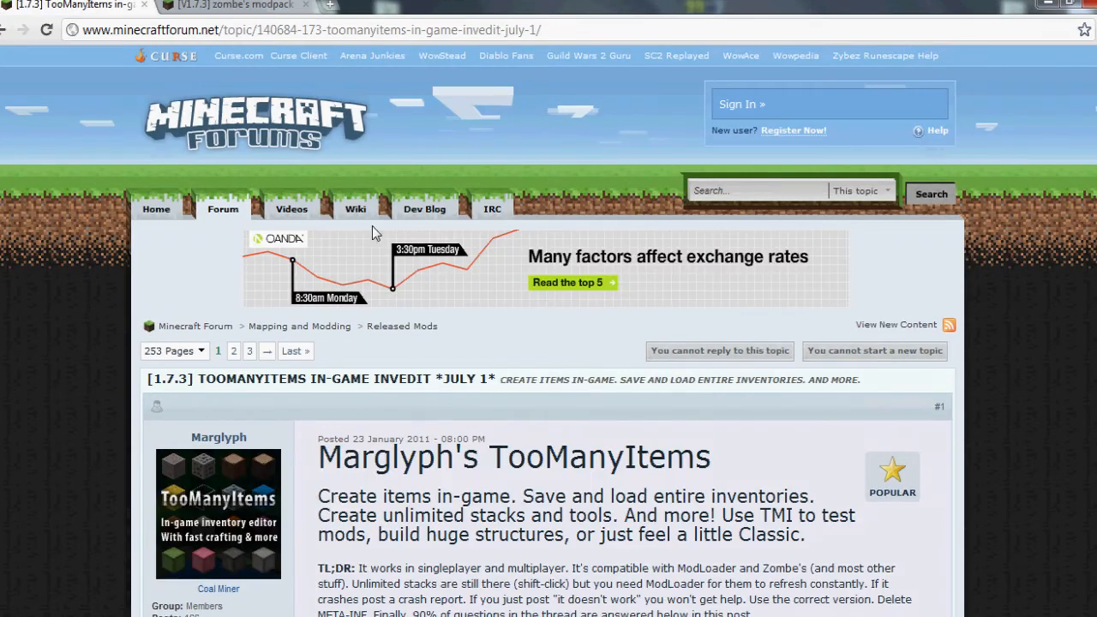
{"action": "scroll", "scroll_direction": "down", "scroll_amount": 3}
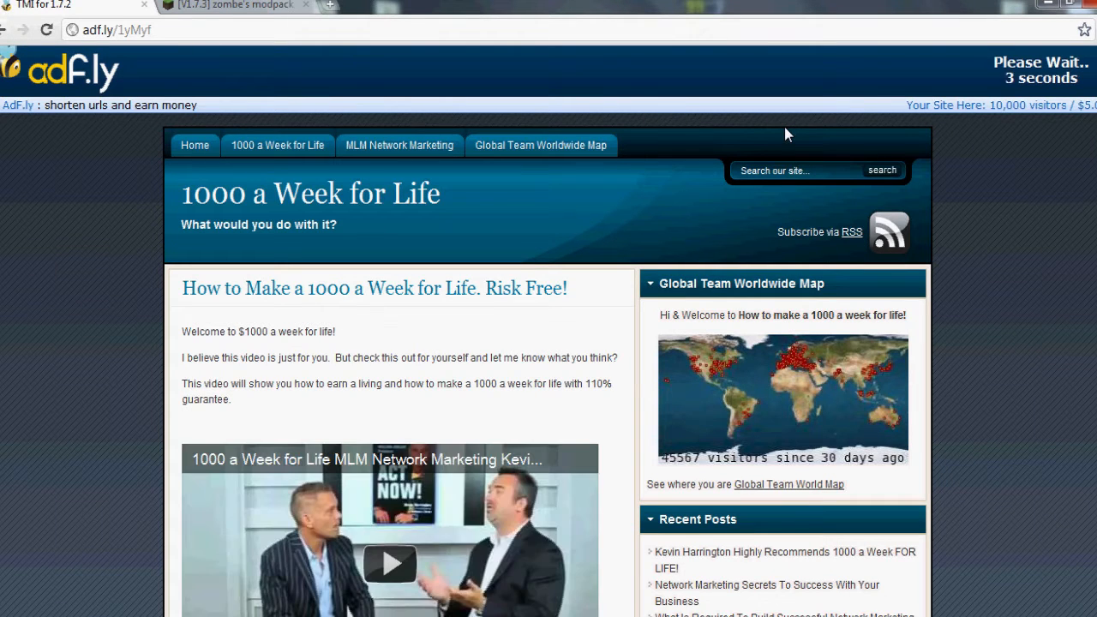
{"action": "mouse_move", "coordinate": [979, 75]}
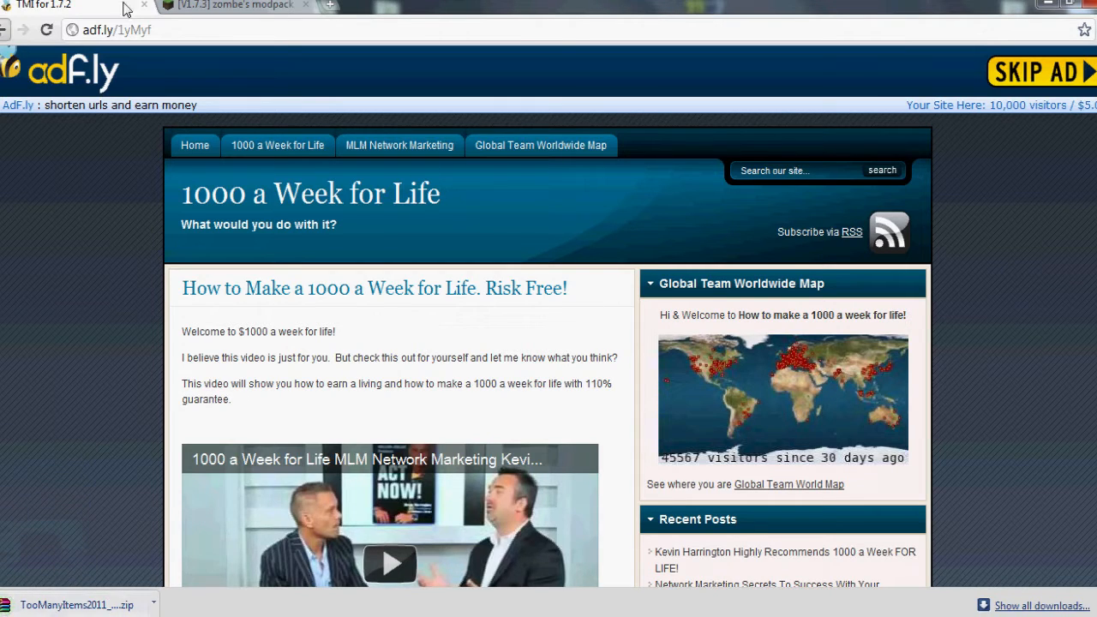
{"action": "left_click", "coordinate": [227, 6]}
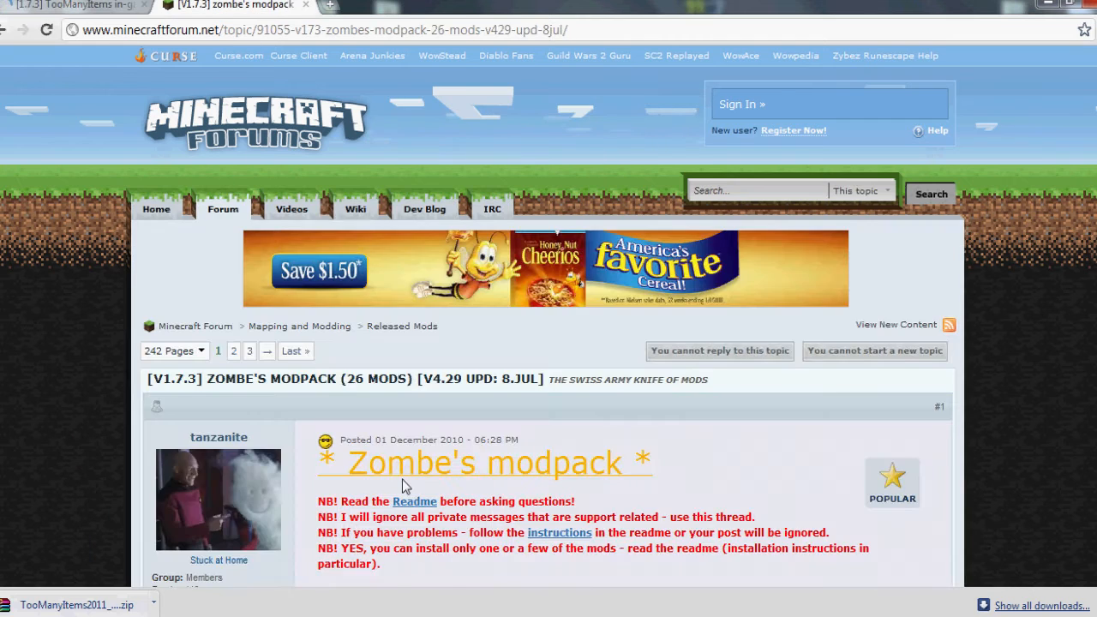
{"action": "scroll", "scroll_direction": "down", "scroll_amount": 3}
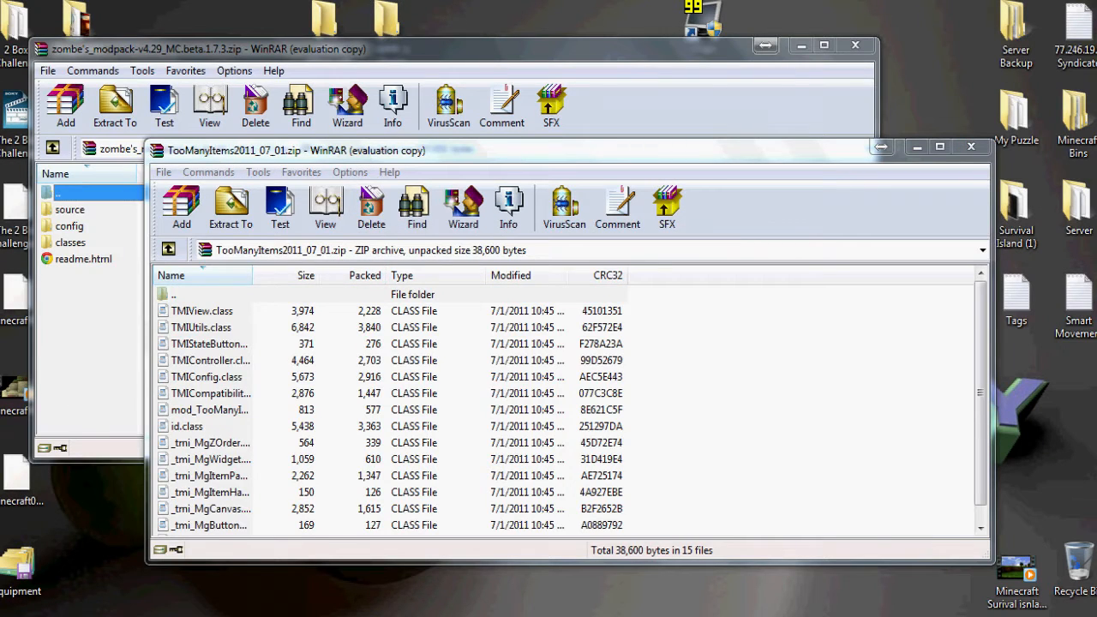
Search the Start Menu for %appdata% so the Roaming folder shows up.
{"action": "left_click", "coordinate": [13, 608]}
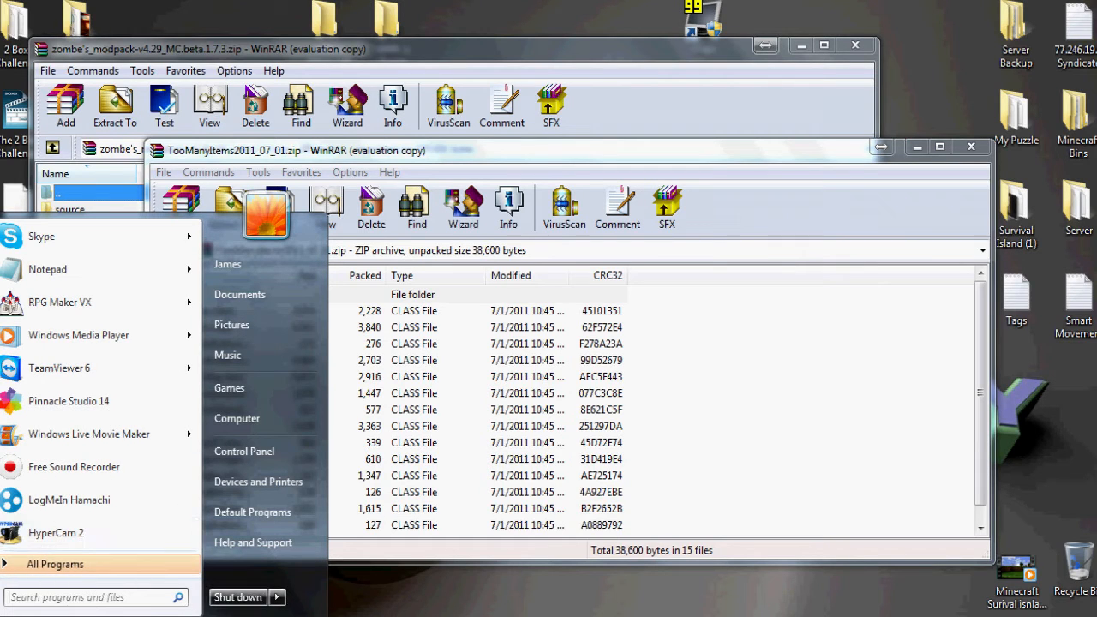
{"action": "type", "text": "%"}
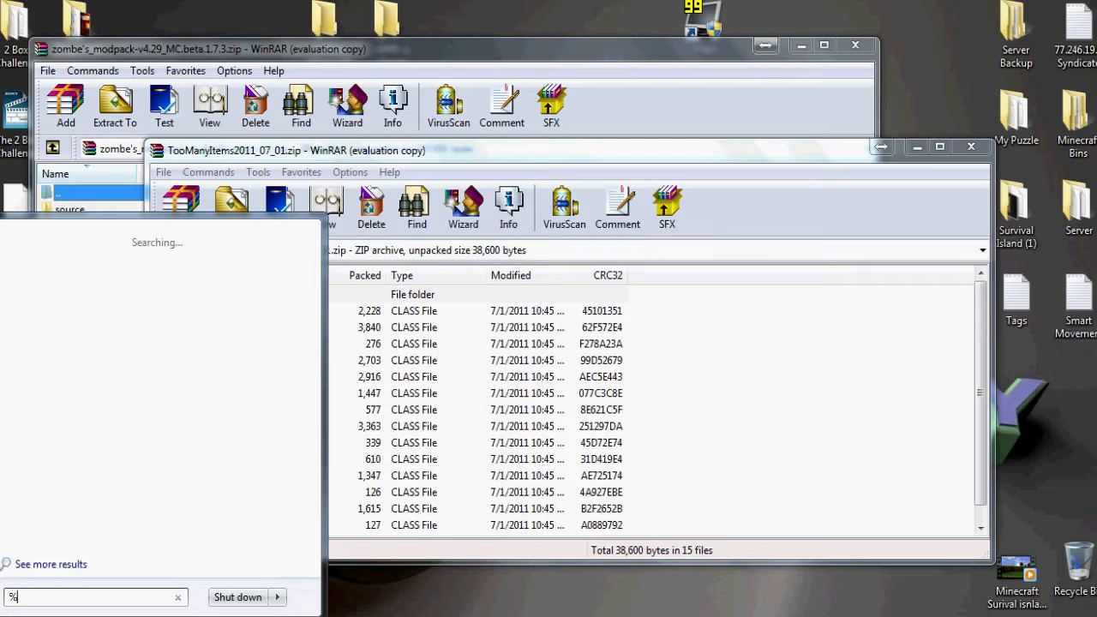
{"action": "type", "text": "appdata%"}
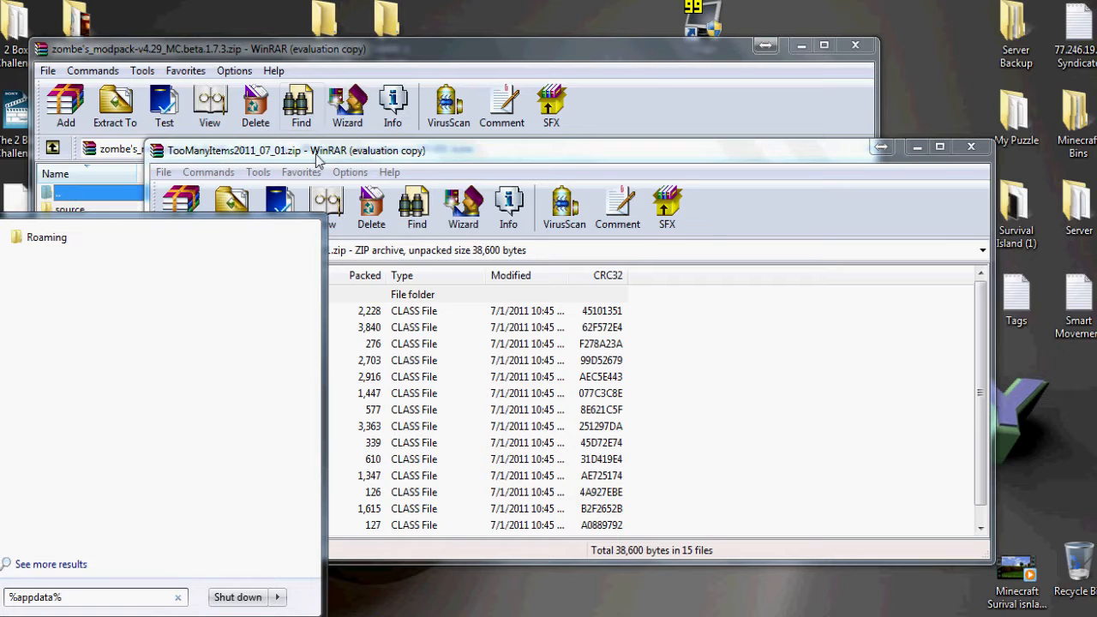
{"action": "mouse_move", "coordinate": [285, 34]}
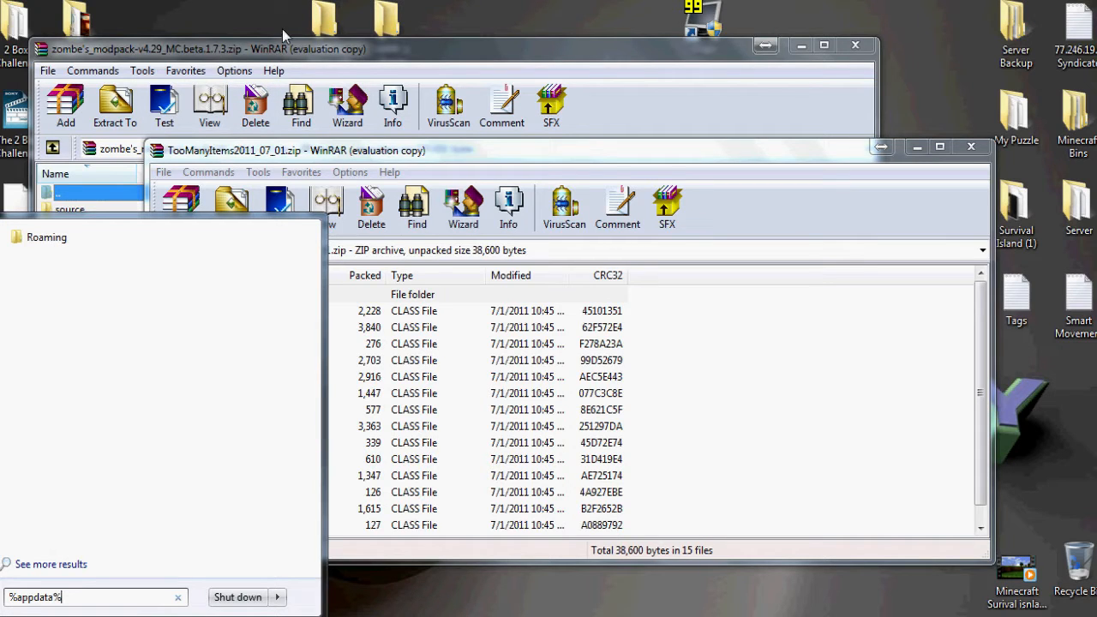
{"action": "mouse_move", "coordinate": [47, 238]}
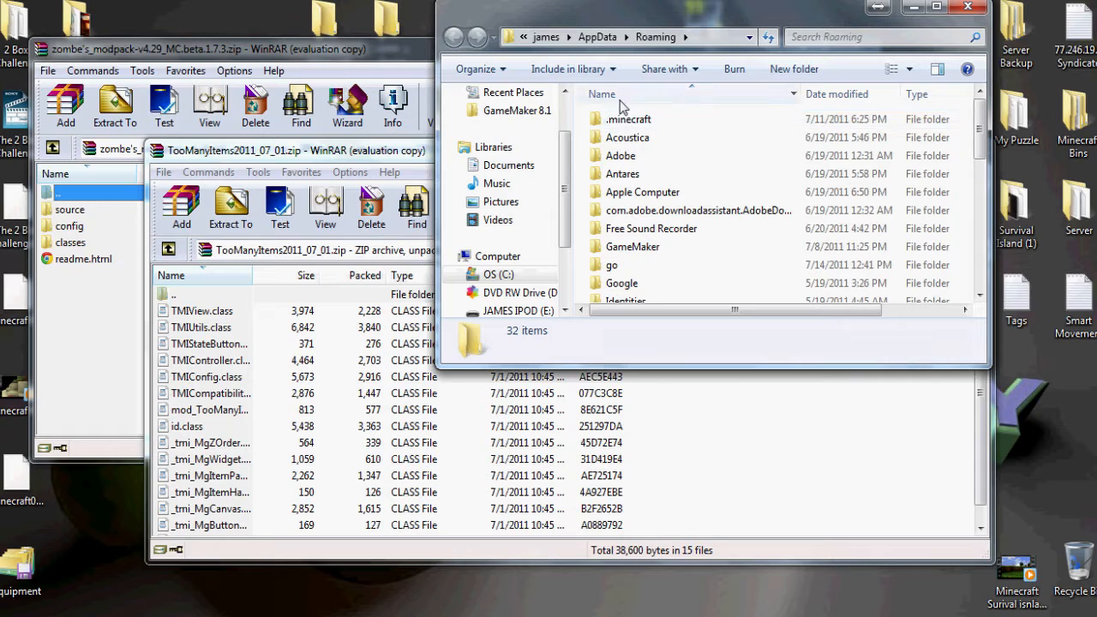
Navigate into Roaming\.minecraft\bin and open minecraft.jar in WinRAR.
{"action": "left_click", "coordinate": [629, 119]}
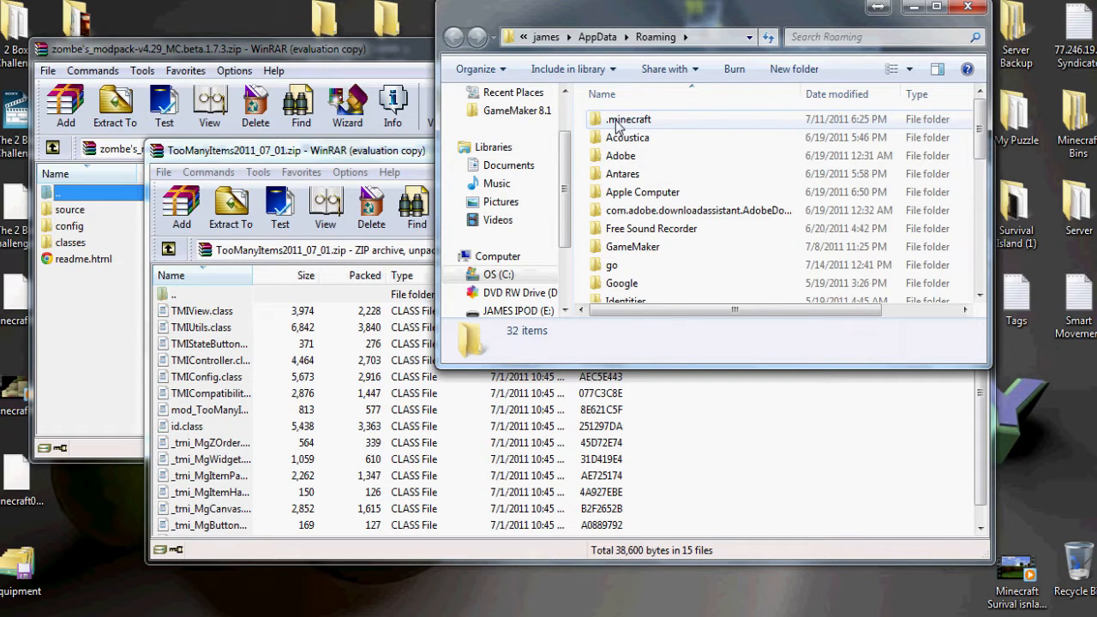
{"action": "double_click", "coordinate": [629, 119]}
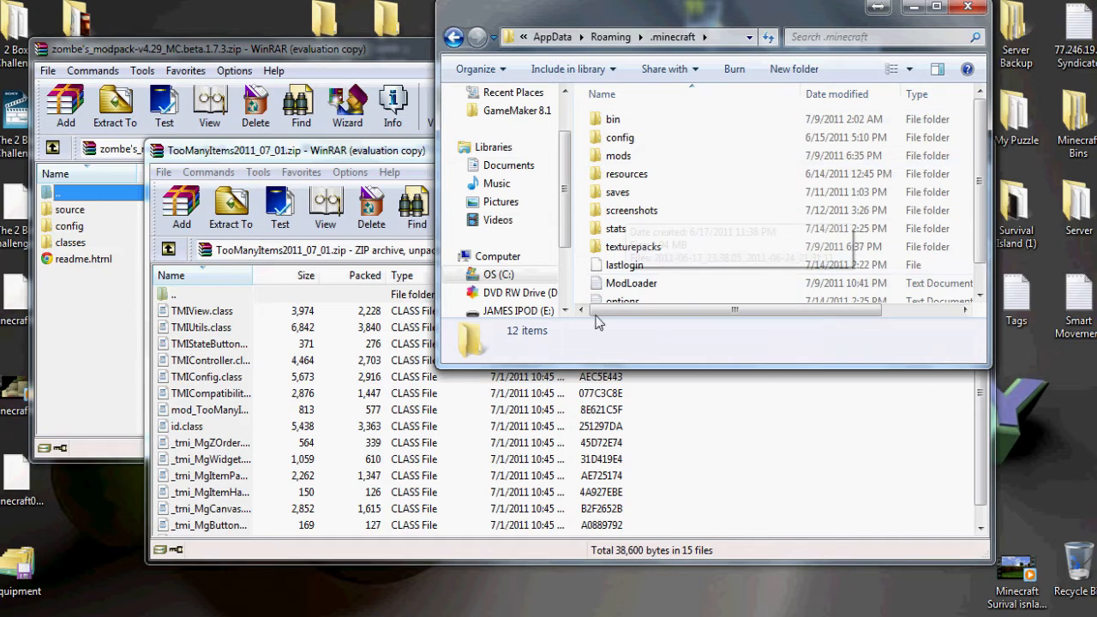
{"action": "mouse_move", "coordinate": [634, 309]}
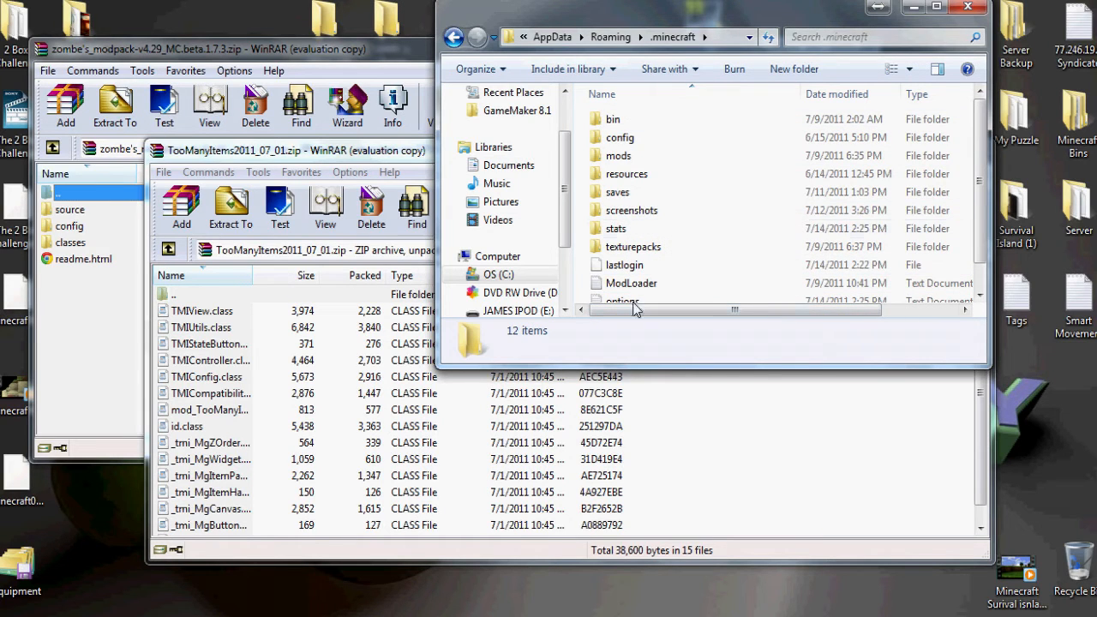
{"action": "left_click", "coordinate": [618, 155]}
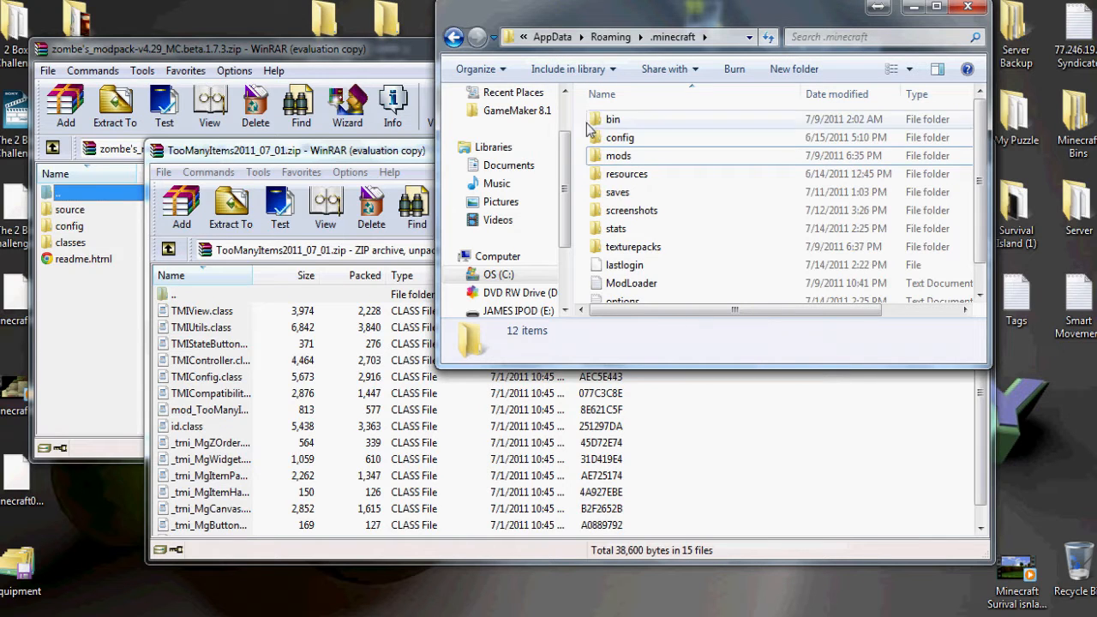
{"action": "double_click", "coordinate": [613, 119]}
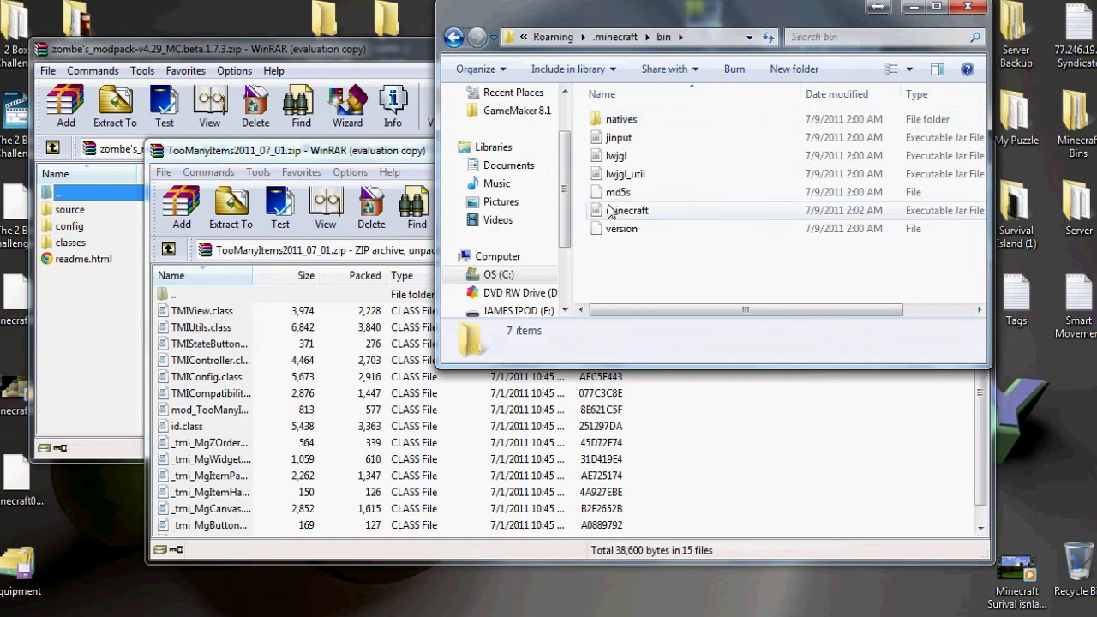
{"action": "right_click", "coordinate": [625, 210]}
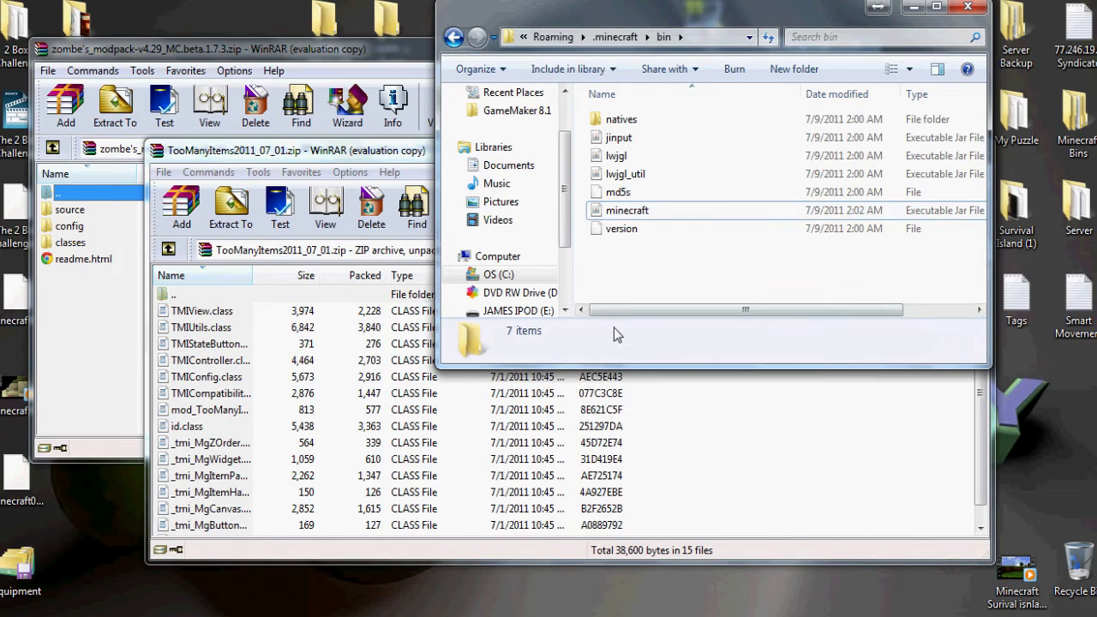
{"action": "right_click", "coordinate": [626, 210]}
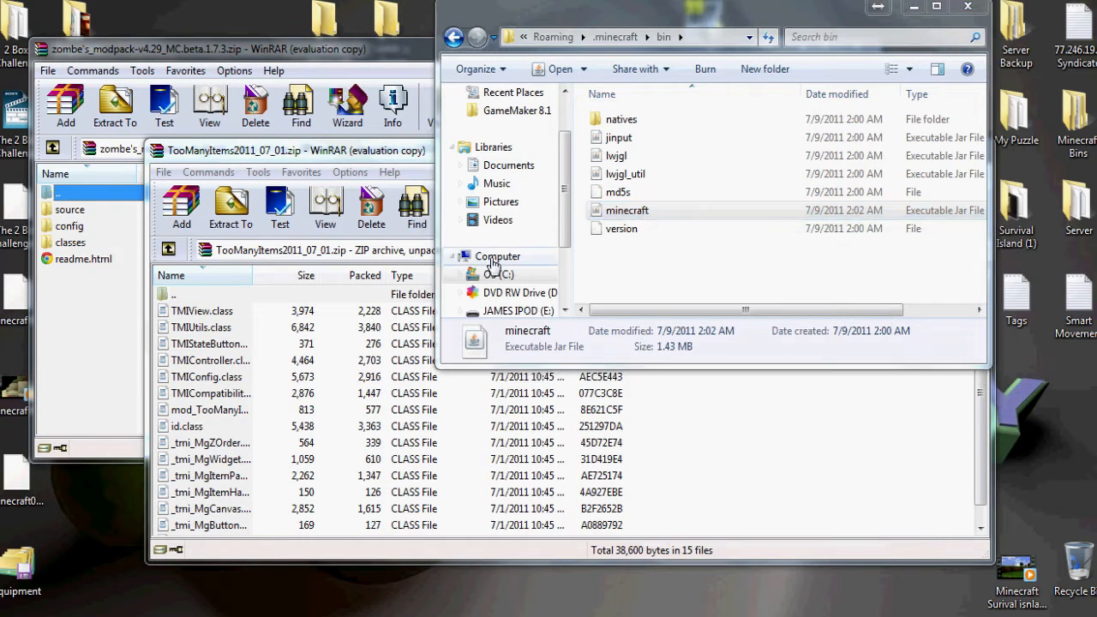
{"action": "double_click", "coordinate": [627, 210]}
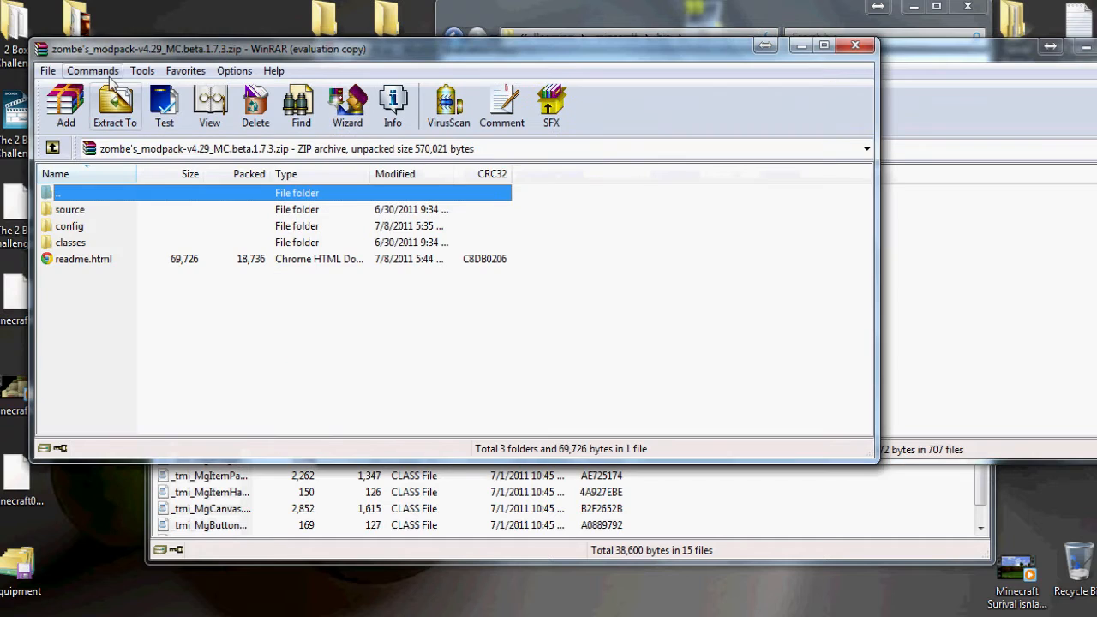
Drag the Zombe classes into minecraft.jar, then empty the Recycle Bin of the discarded META-INF folder.
{"action": "double_click", "coordinate": [70, 242]}
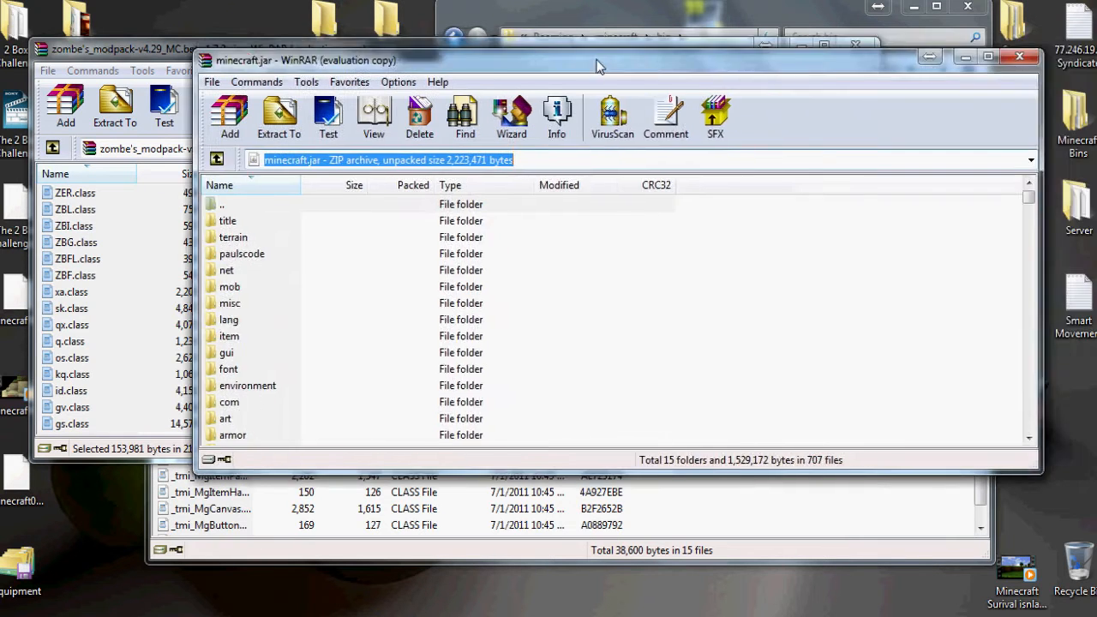
{"action": "left_click", "coordinate": [305, 272]}
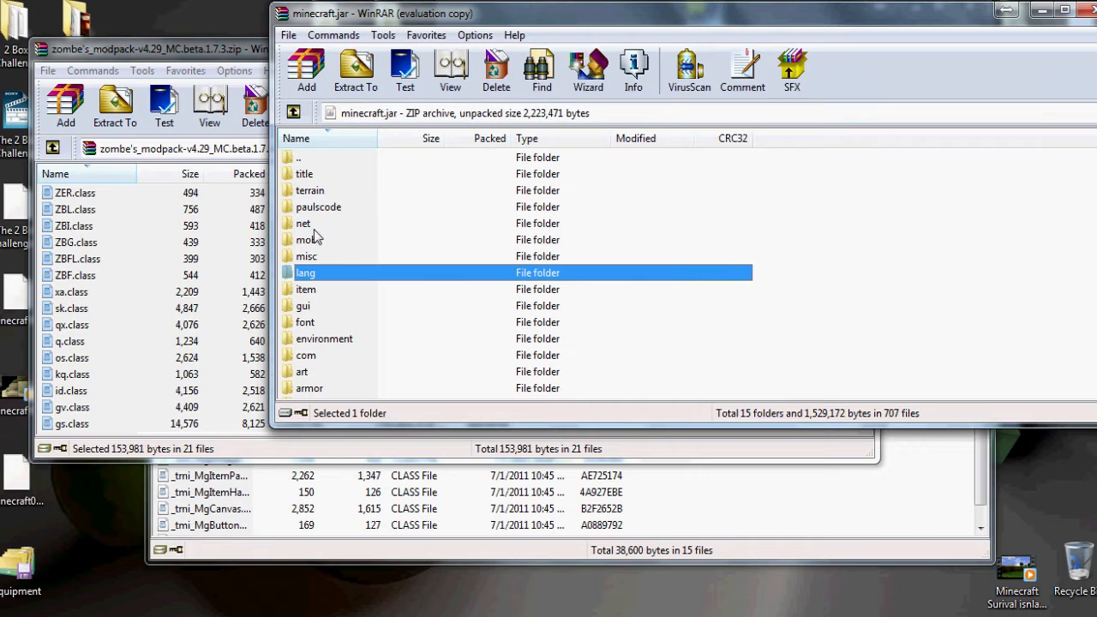
{"action": "mouse_move", "coordinate": [851, 248]}
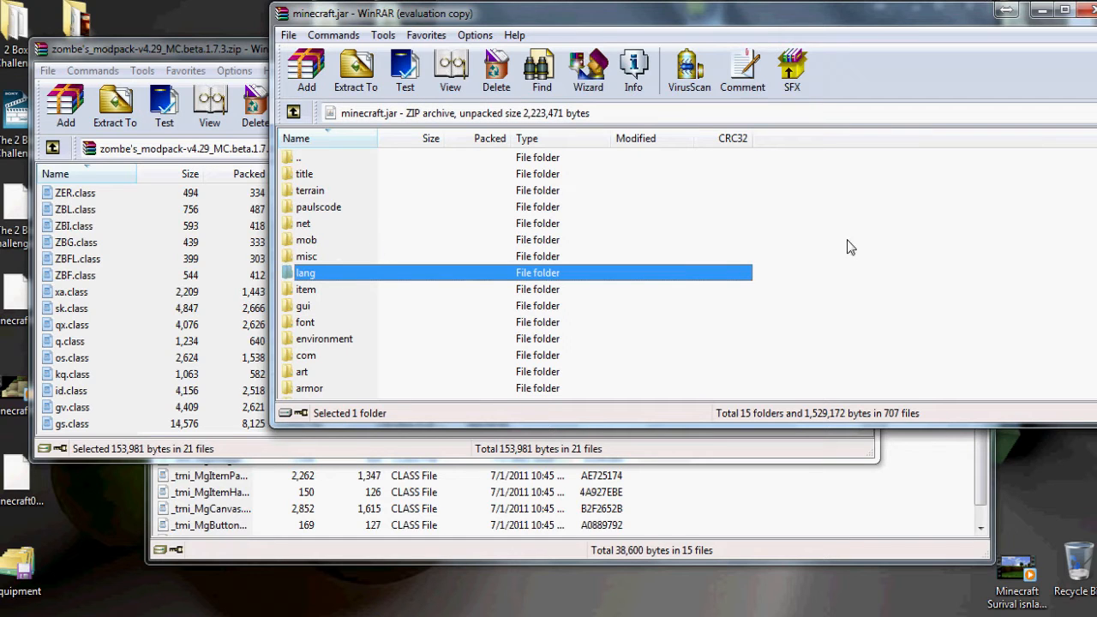
{"action": "right_click", "coordinate": [305, 273]}
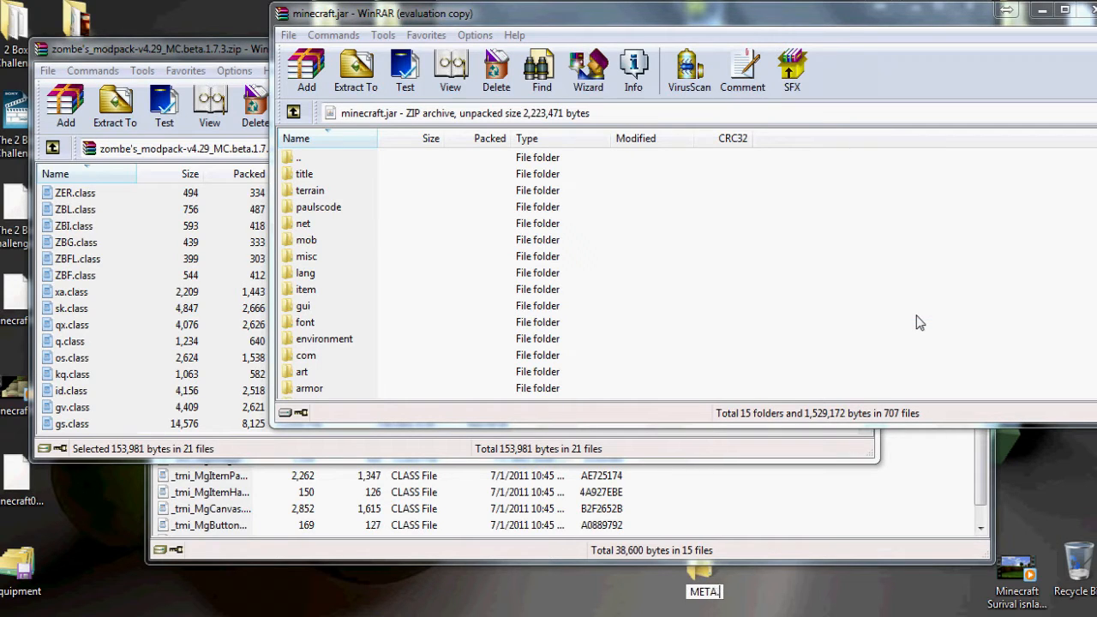
{"action": "mouse_move", "coordinate": [695, 558]}
{"action": "type", "text": "inf"}
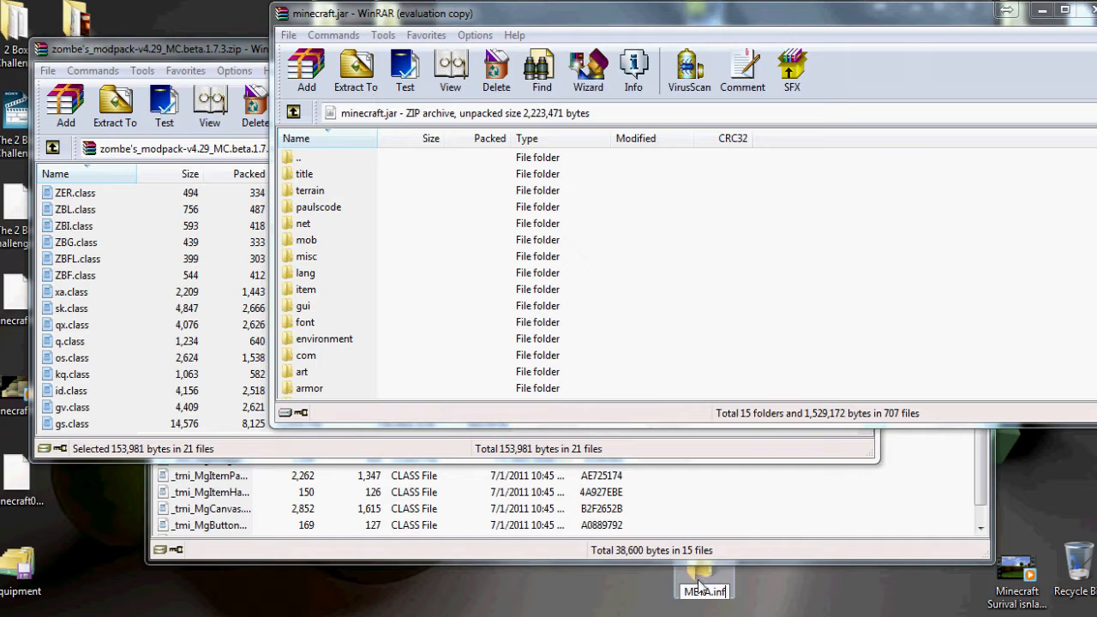
{"action": "right_click", "coordinate": [1078, 582]}
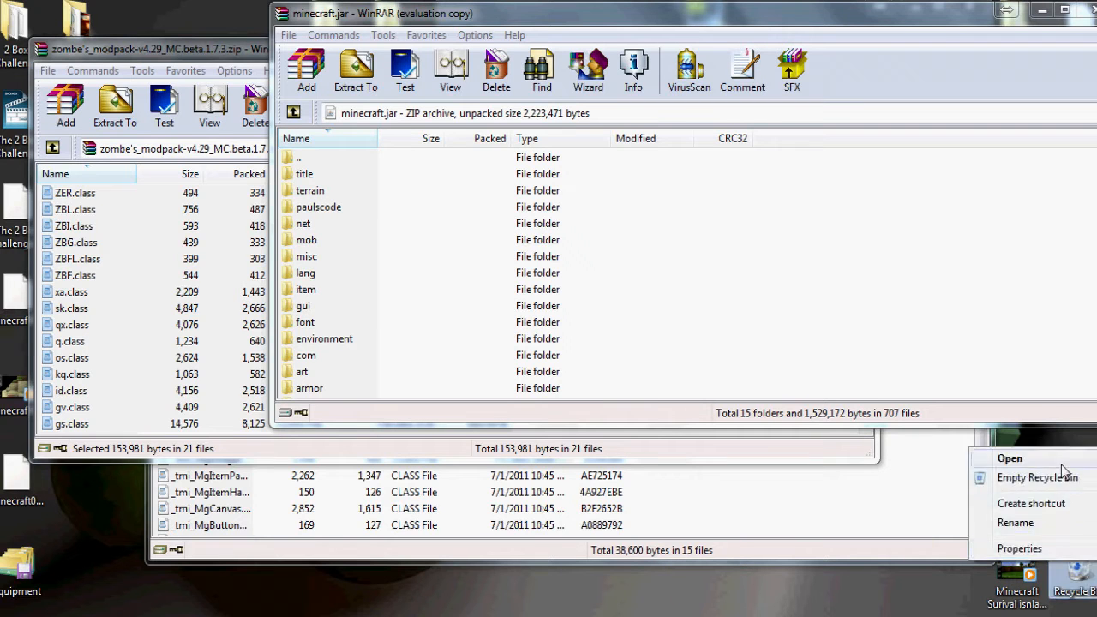
{"action": "left_click", "coordinate": [1010, 457]}
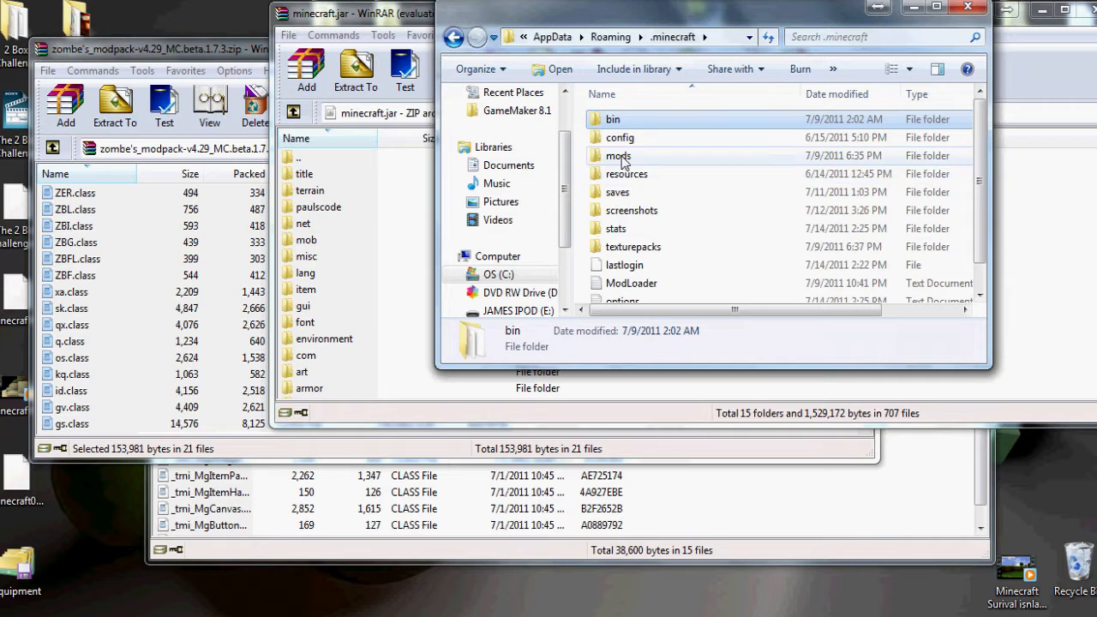
{"action": "mouse_move", "coordinate": [619, 155]}
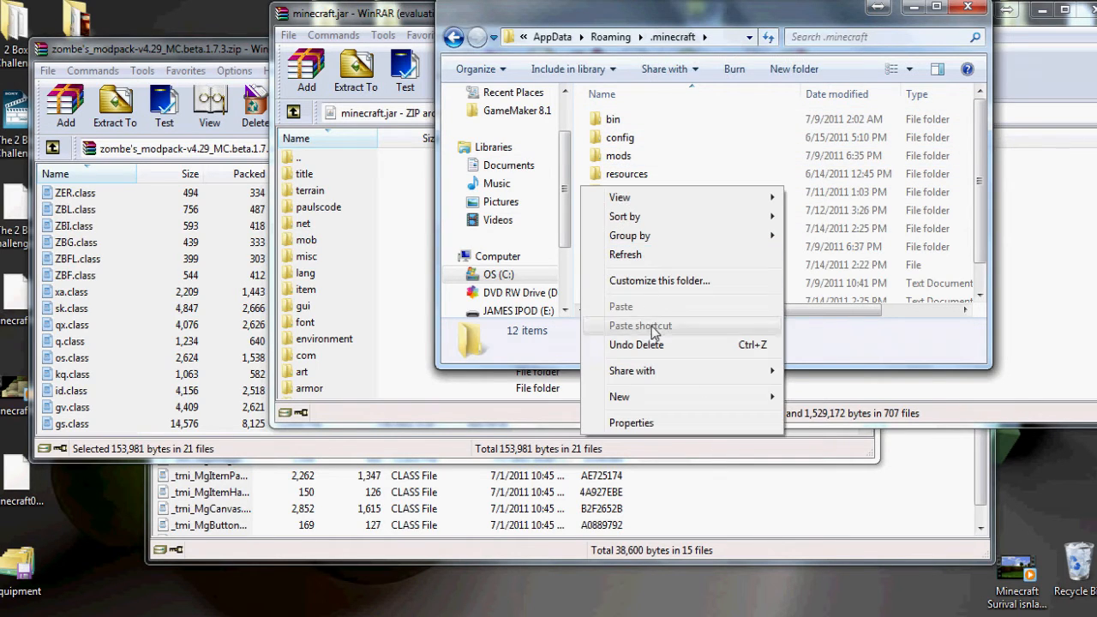
Navigate into .minecraft\mods\zombe in Windows Explorer.
{"action": "left_click", "coordinate": [619, 155]}
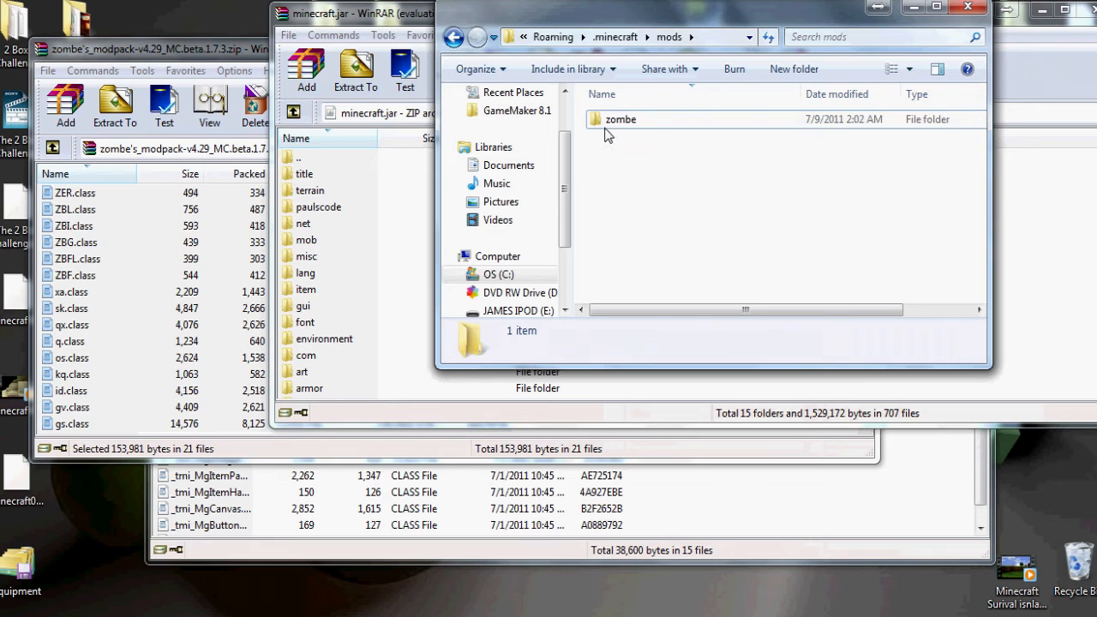
{"action": "double_click", "coordinate": [620, 119]}
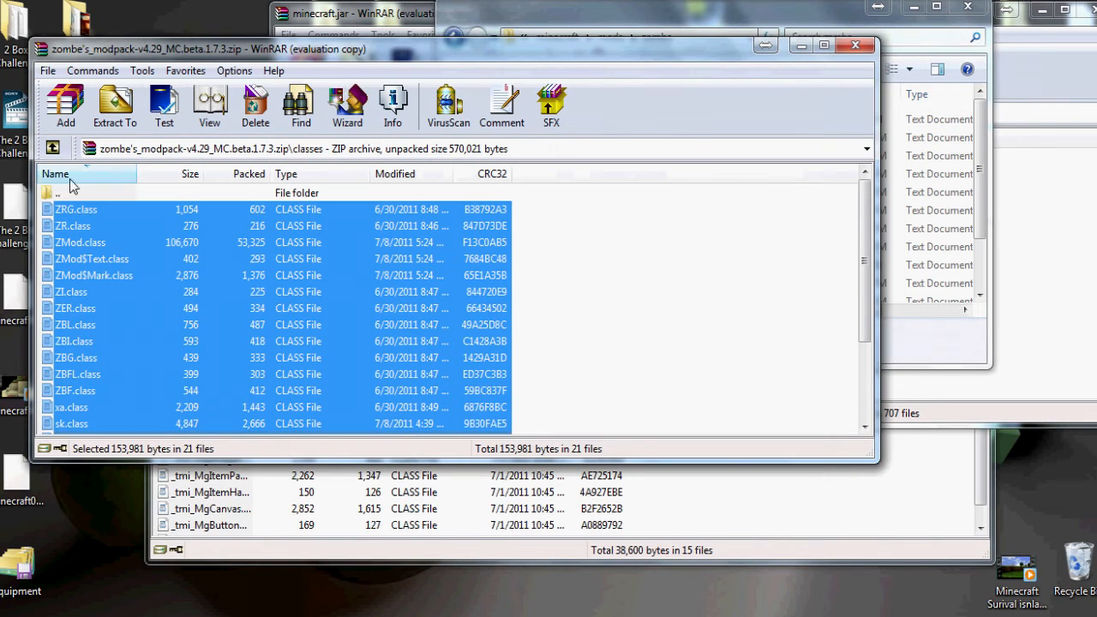
Copy the Zombe config files into mods\zombe and add TooManyItems classes into minecraft.jar.
{"action": "double_click", "coordinate": [57, 192]}
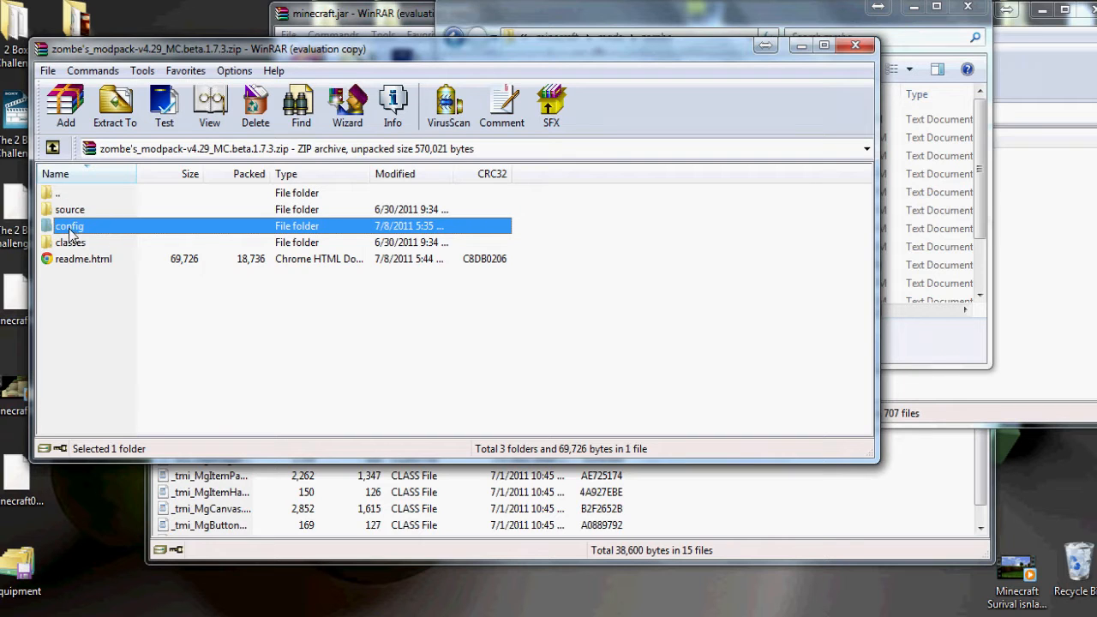
{"action": "double_click", "coordinate": [70, 226]}
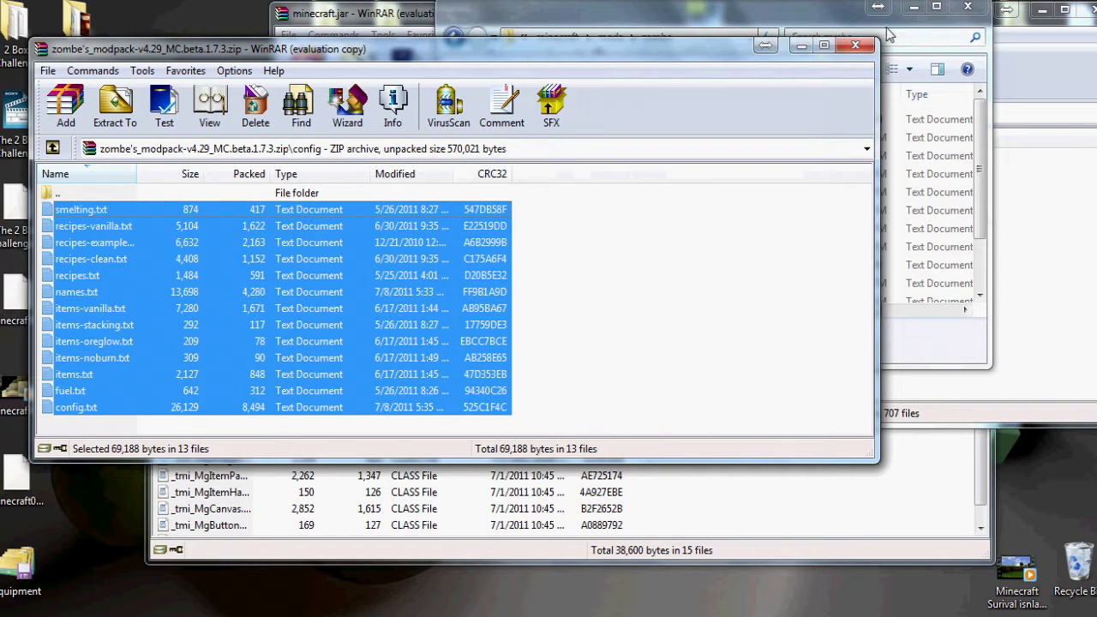
{"action": "mouse_move", "coordinate": [361, 50]}
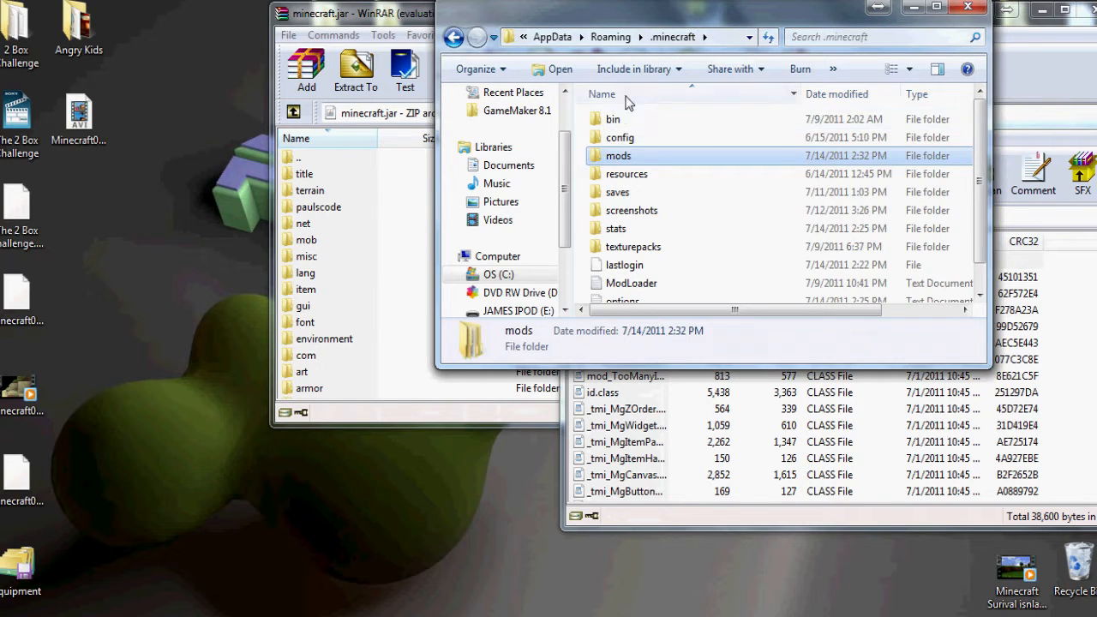
{"action": "right_click", "coordinate": [626, 210]}
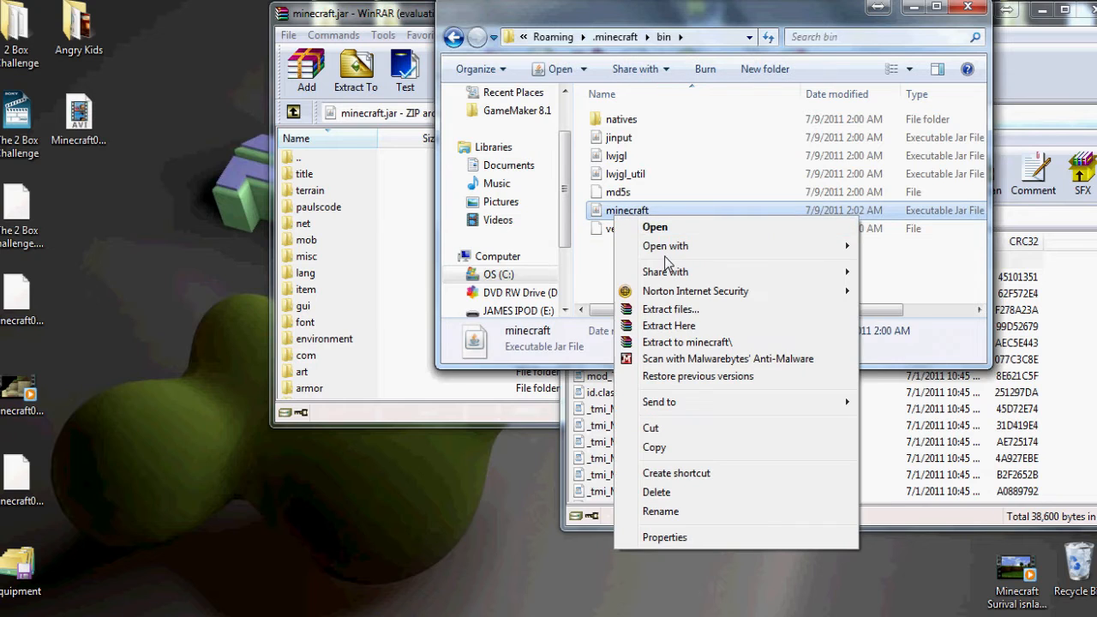
{"action": "mouse_move", "coordinate": [655, 103]}
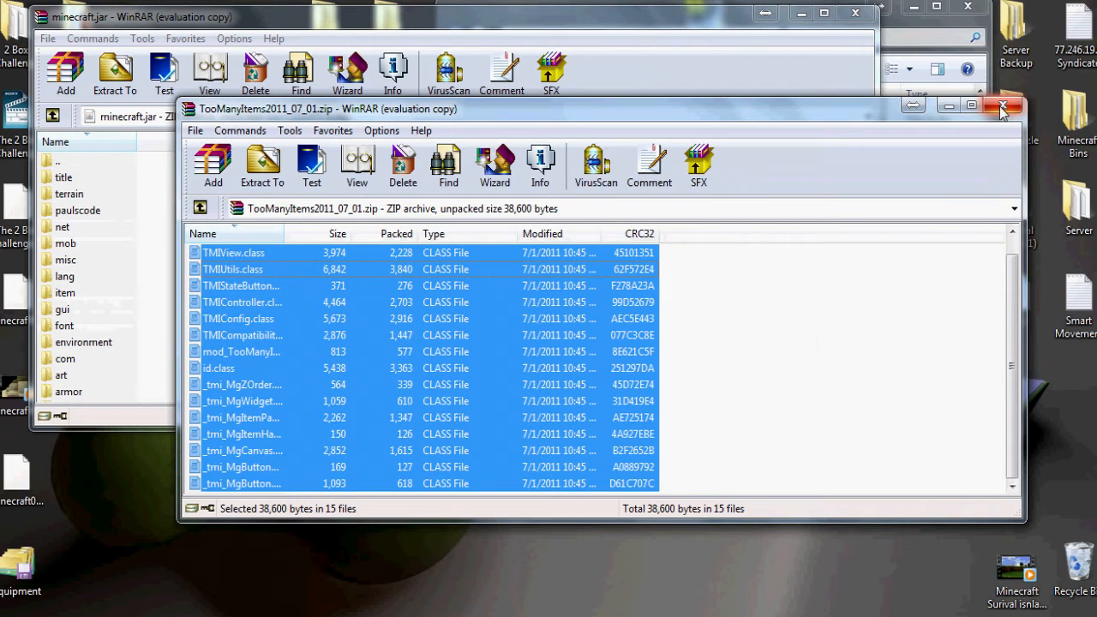
Close the TooManyItems archive and open mods\zombe\config.txt in Notepad.
{"action": "left_click", "coordinate": [1004, 105]}
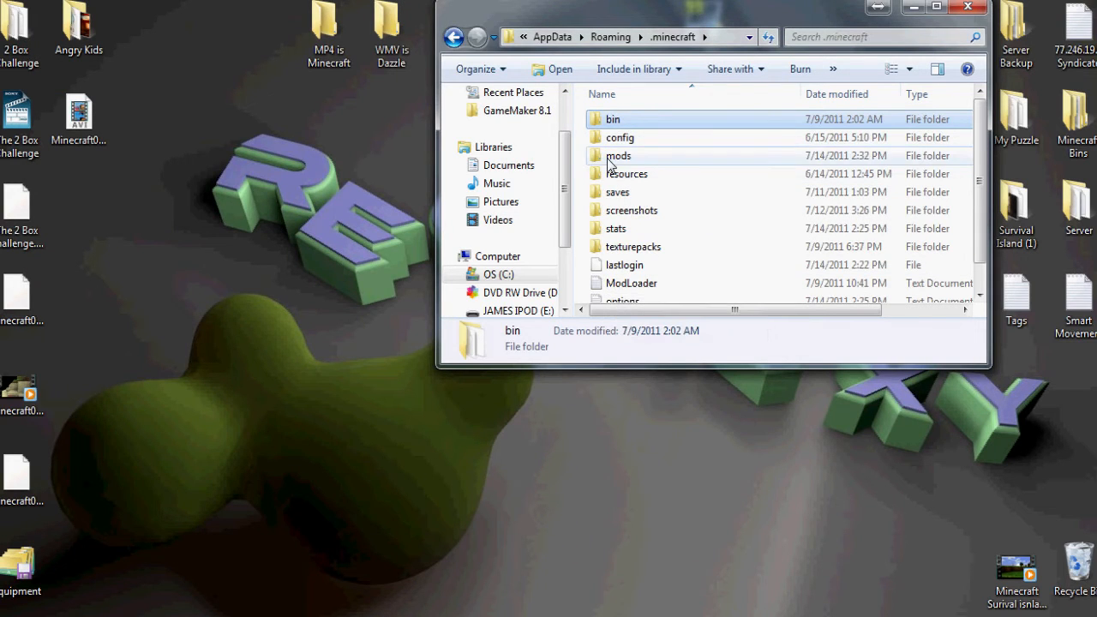
{"action": "double_click", "coordinate": [618, 156]}
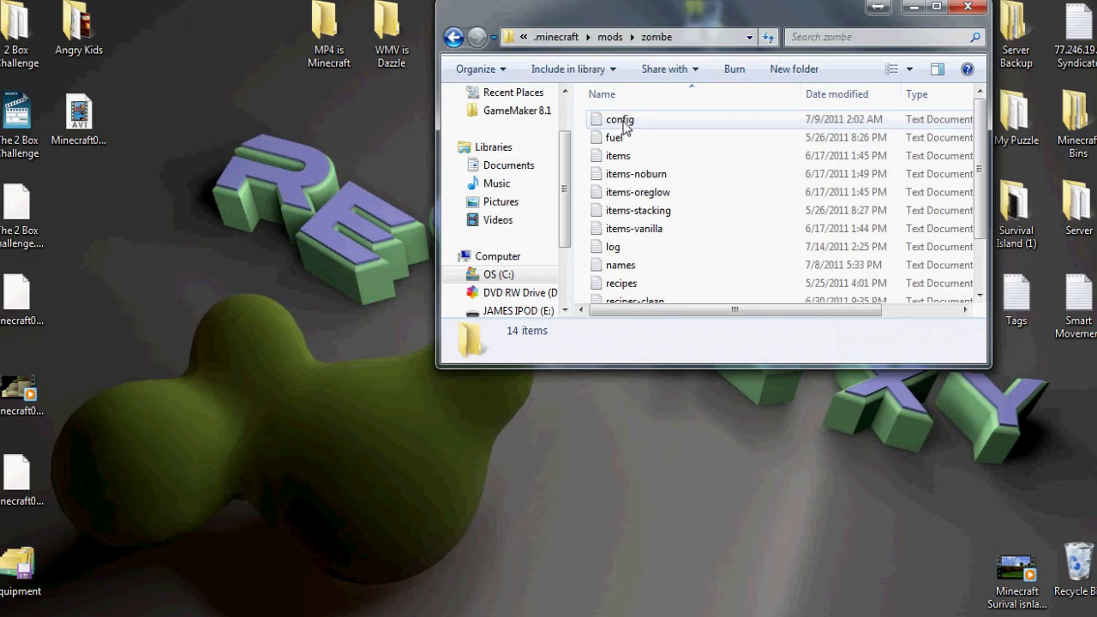
{"action": "double_click", "coordinate": [618, 120]}
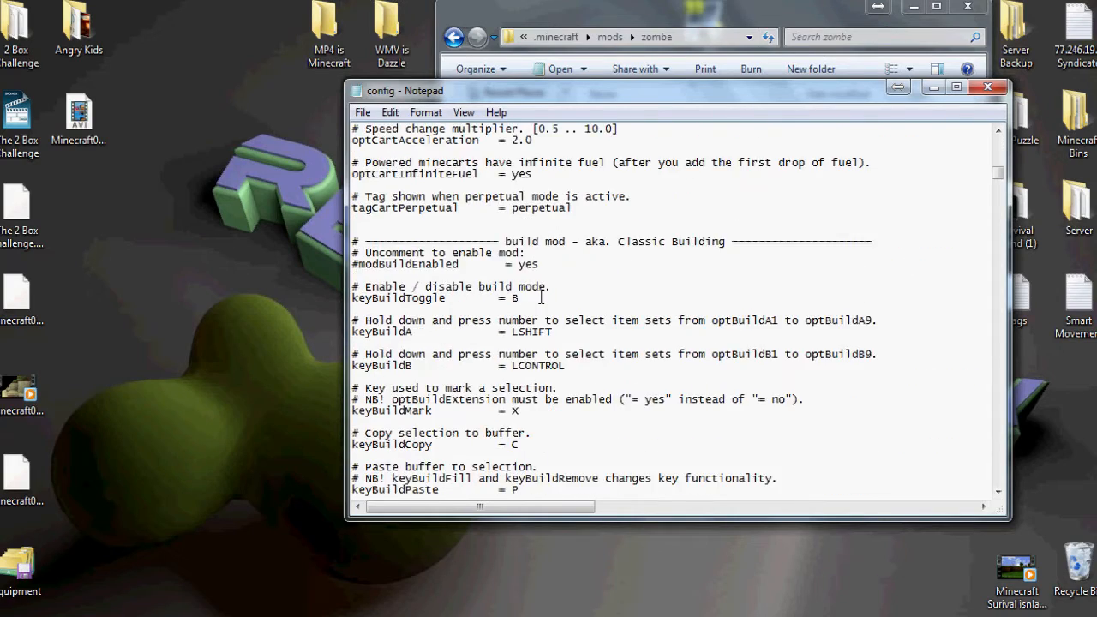
Set keyFlyToggle=X, keyFlyUp=C, keyFlyDown=V in the Zombe config and save it.
{"action": "scroll", "scroll_direction": "down", "scroll_amount": 3}
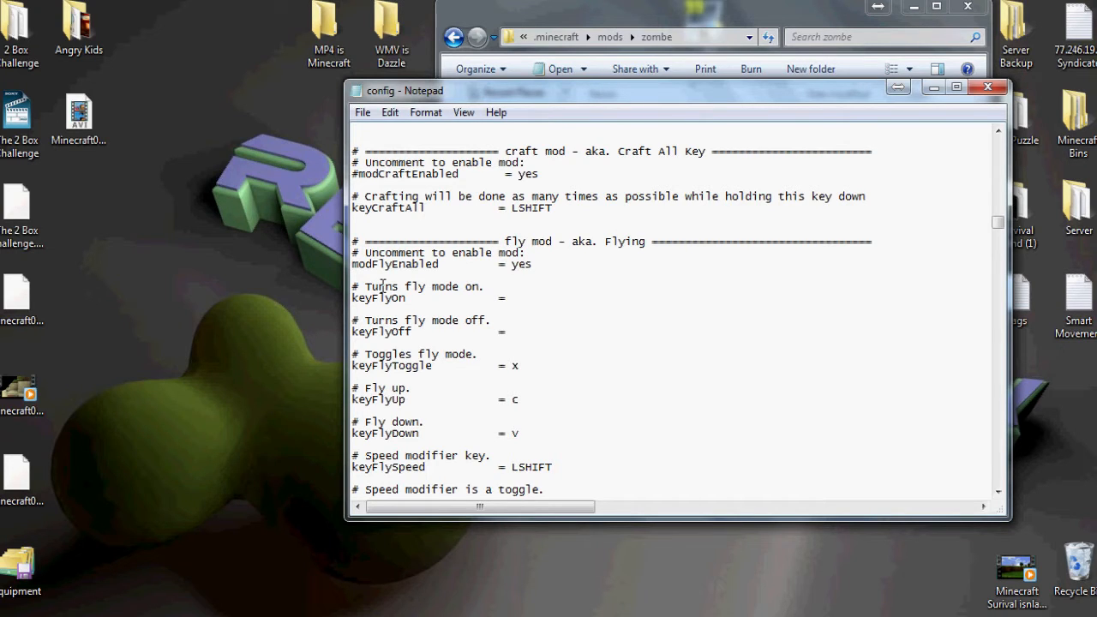
{"action": "type", "text": "#"}
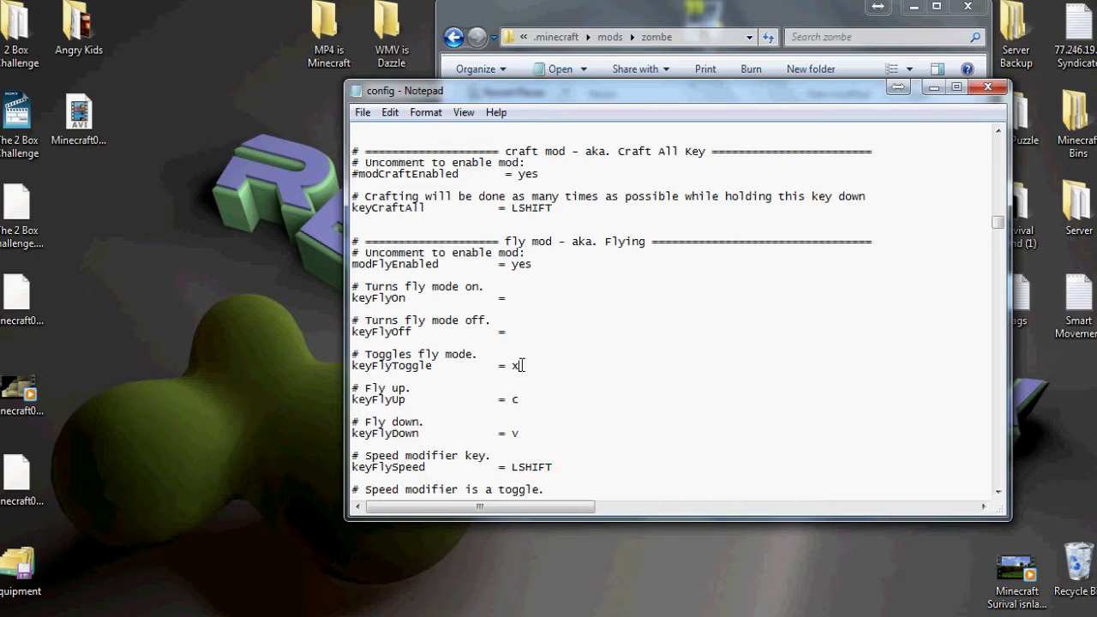
{"action": "double_click", "coordinate": [517, 365]}
{"action": "type", "text": "F"}
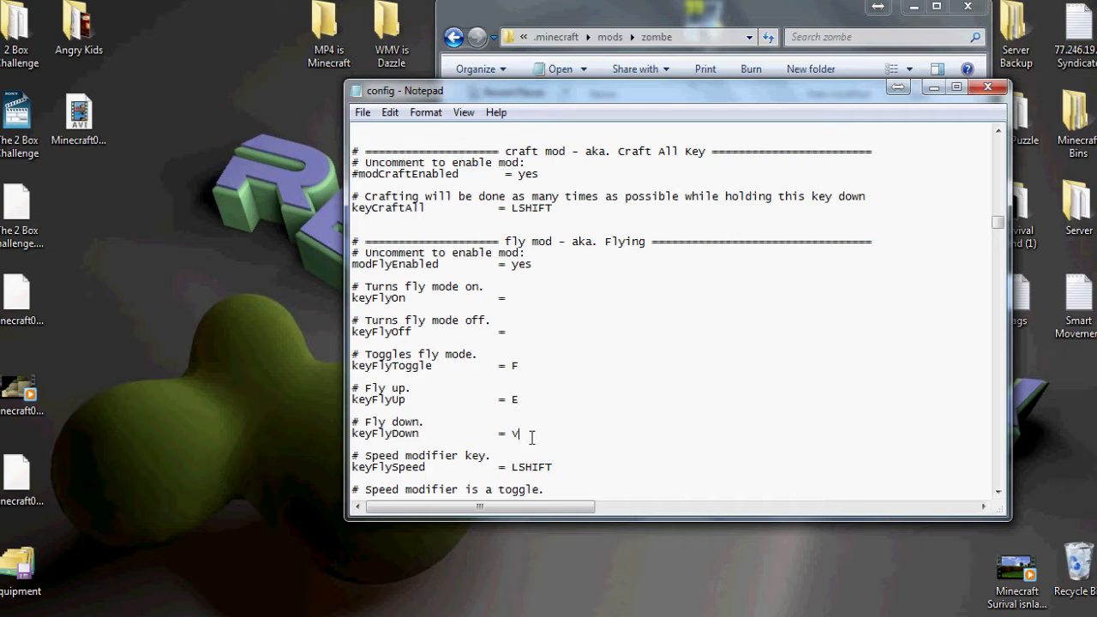
{"action": "right_click", "coordinate": [525, 435]}
{"action": "type", "text": "Q"}
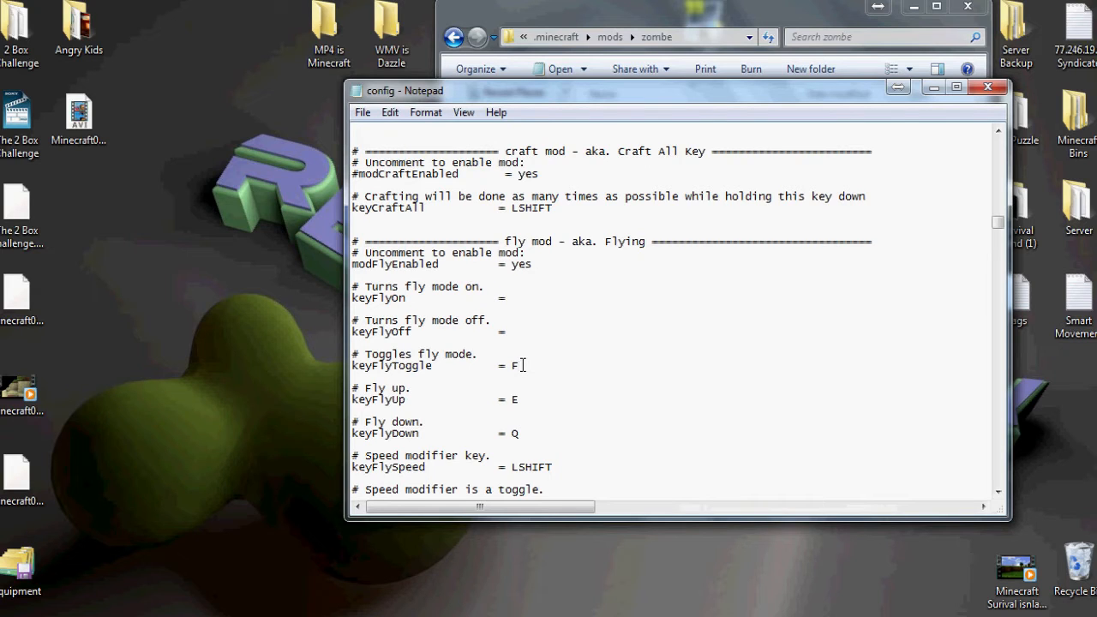
{"action": "type", "text": "X"}
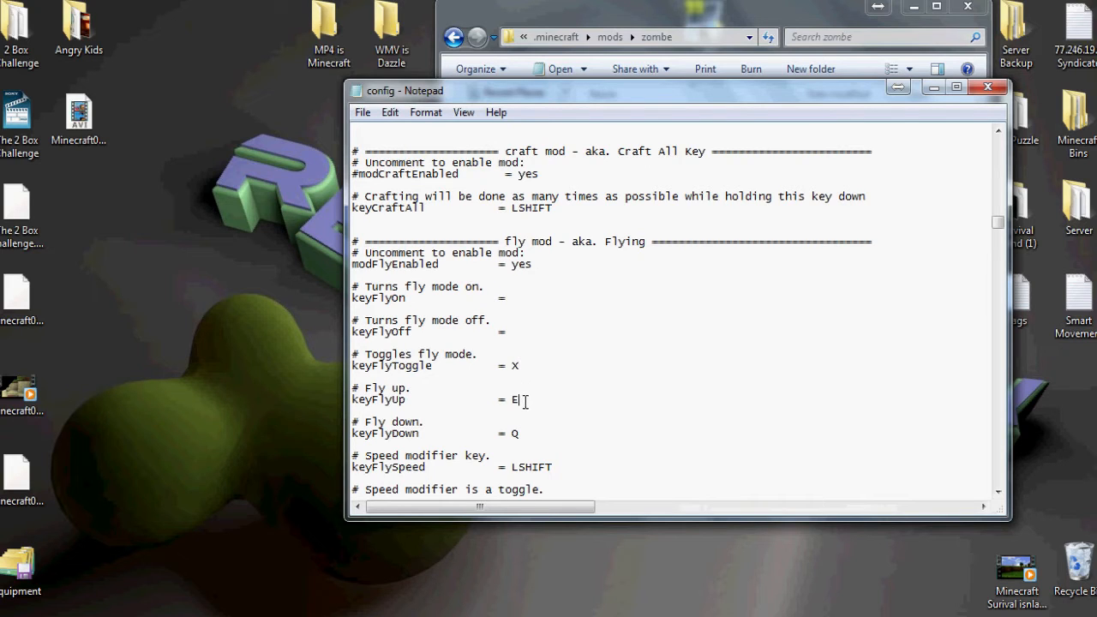
{"action": "type", "text": "C"}
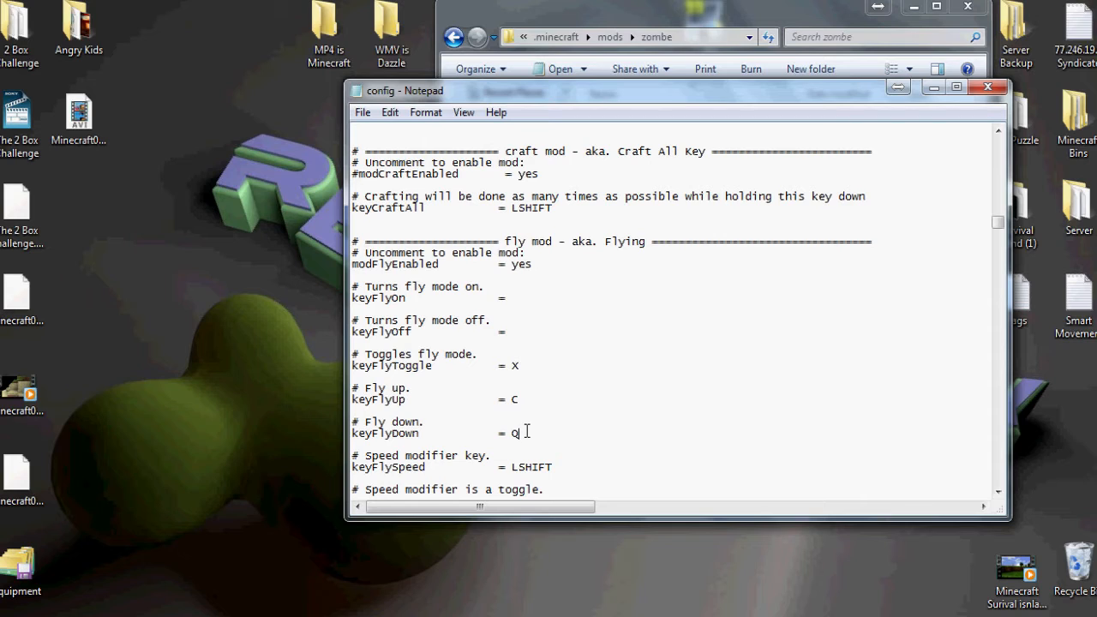
{"action": "type", "text": "V"}
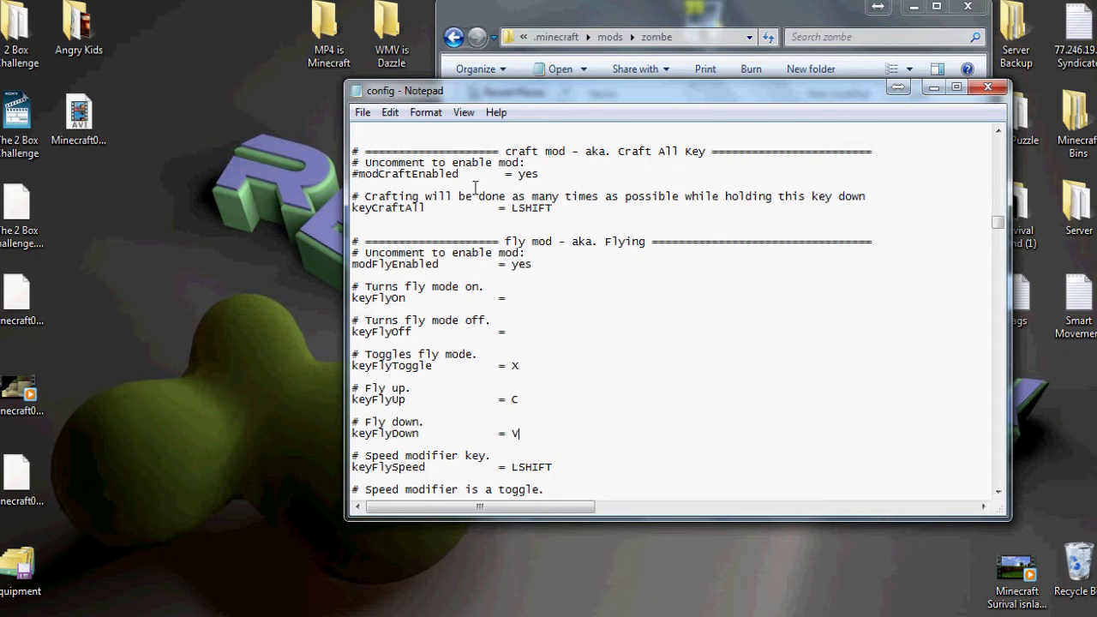
{"action": "mouse_move", "coordinate": [654, 238]}
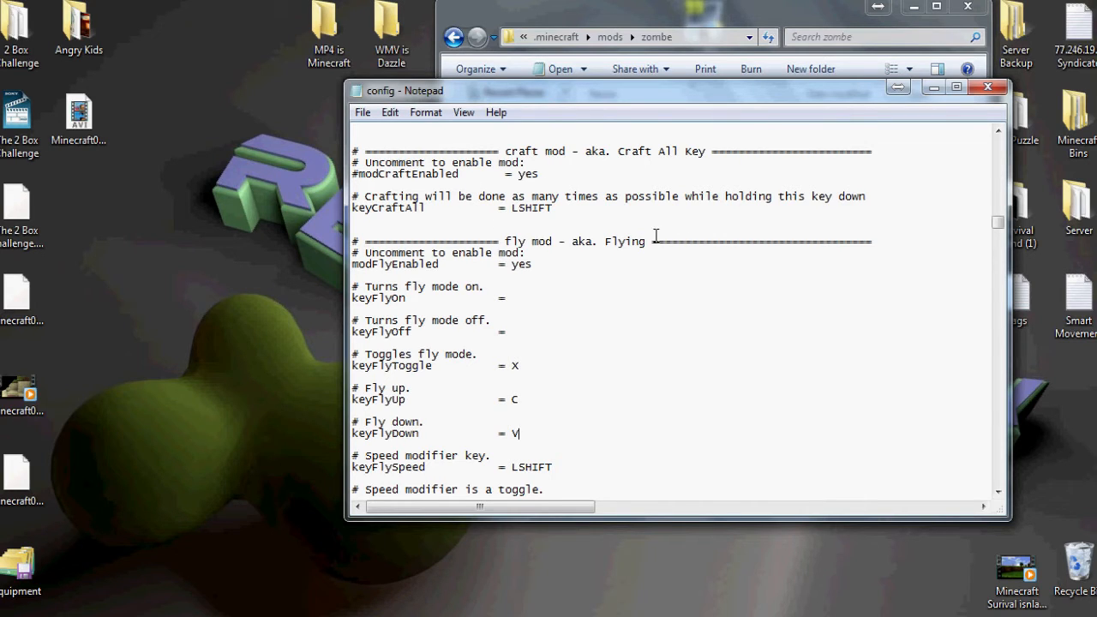
{"action": "left_click", "coordinate": [987, 86]}
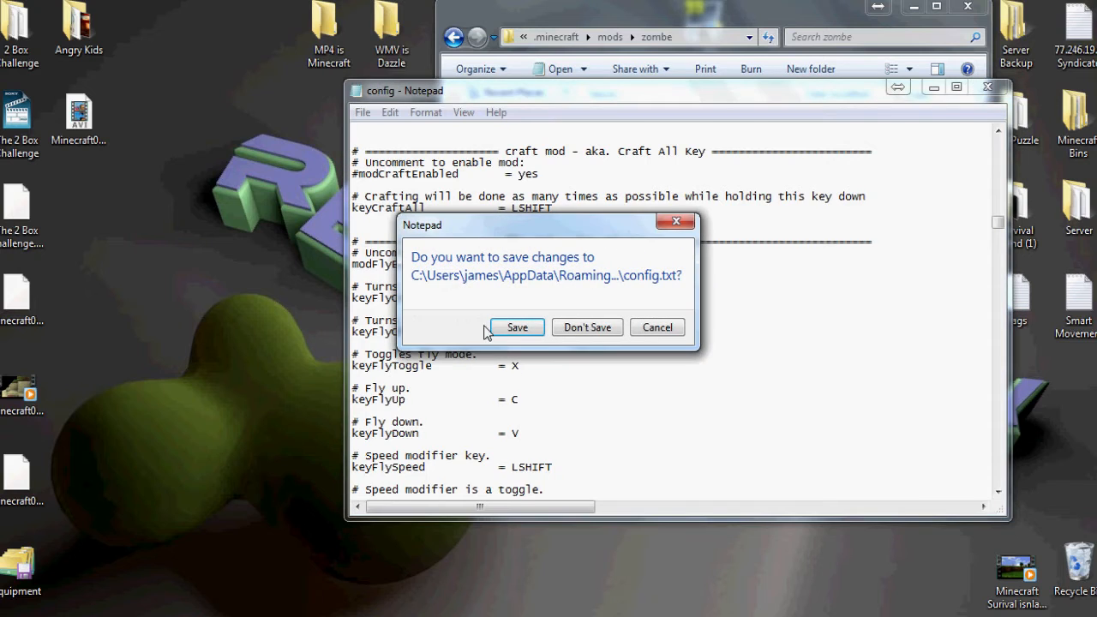
{"action": "left_click", "coordinate": [587, 327]}
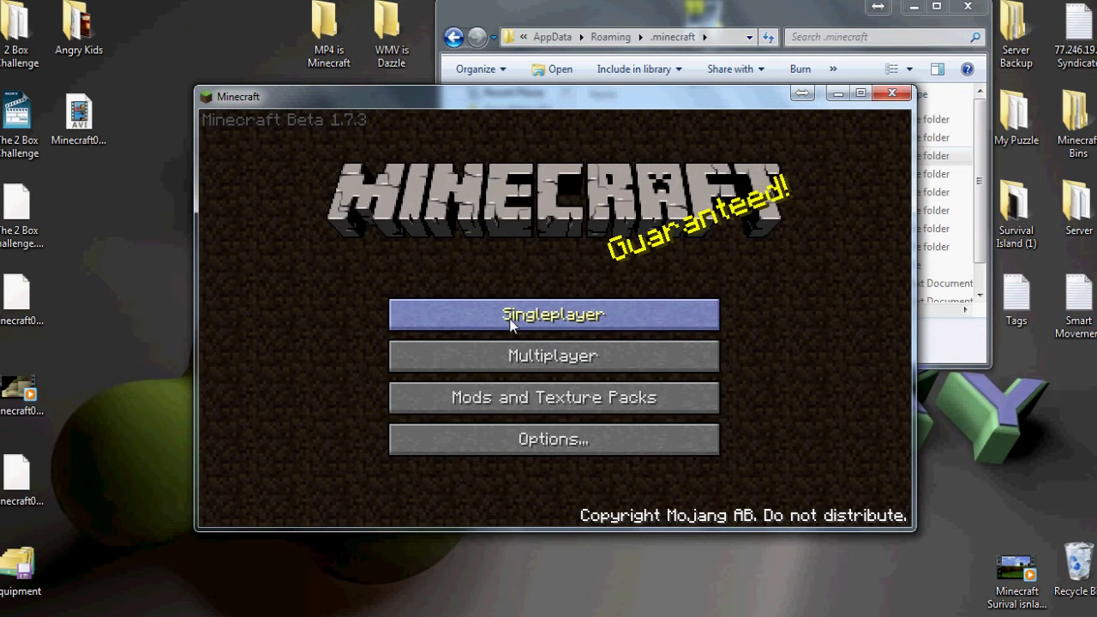
Load the Youtube? world, check the TooManyItems inventory panel, then save and quit to title.
{"action": "left_click", "coordinate": [553, 314]}
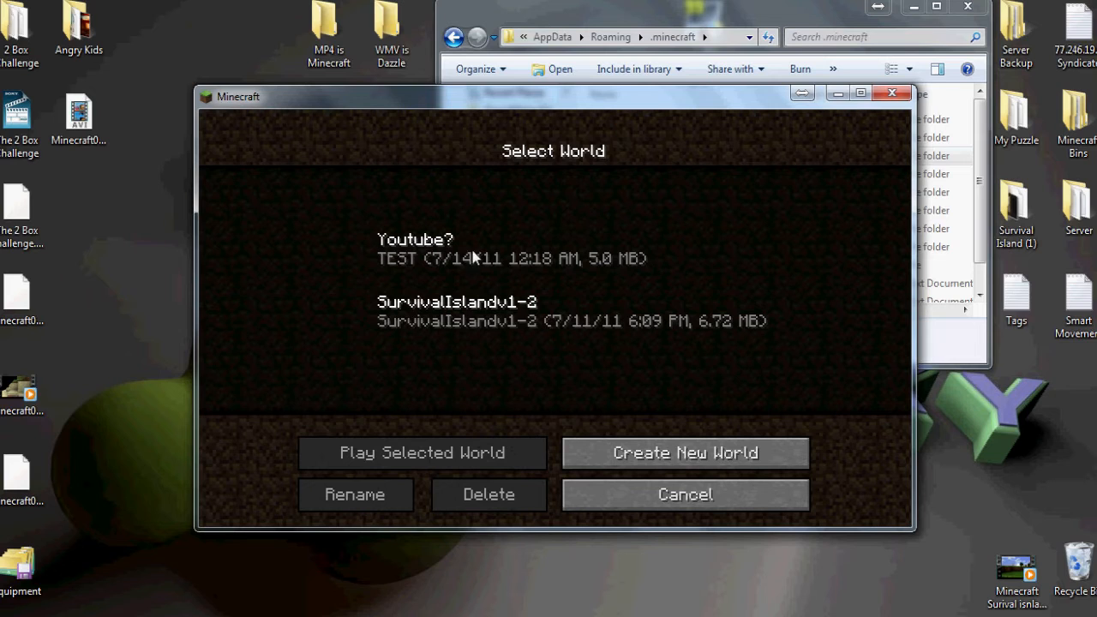
{"action": "left_click", "coordinate": [421, 452]}
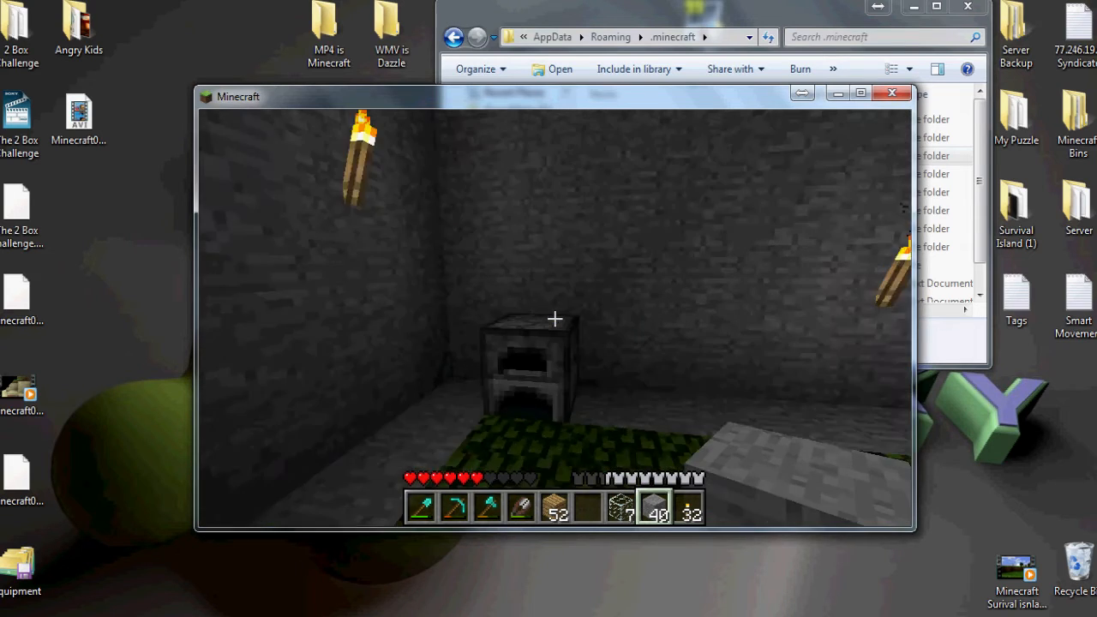
{"action": "key", "text": "e"}
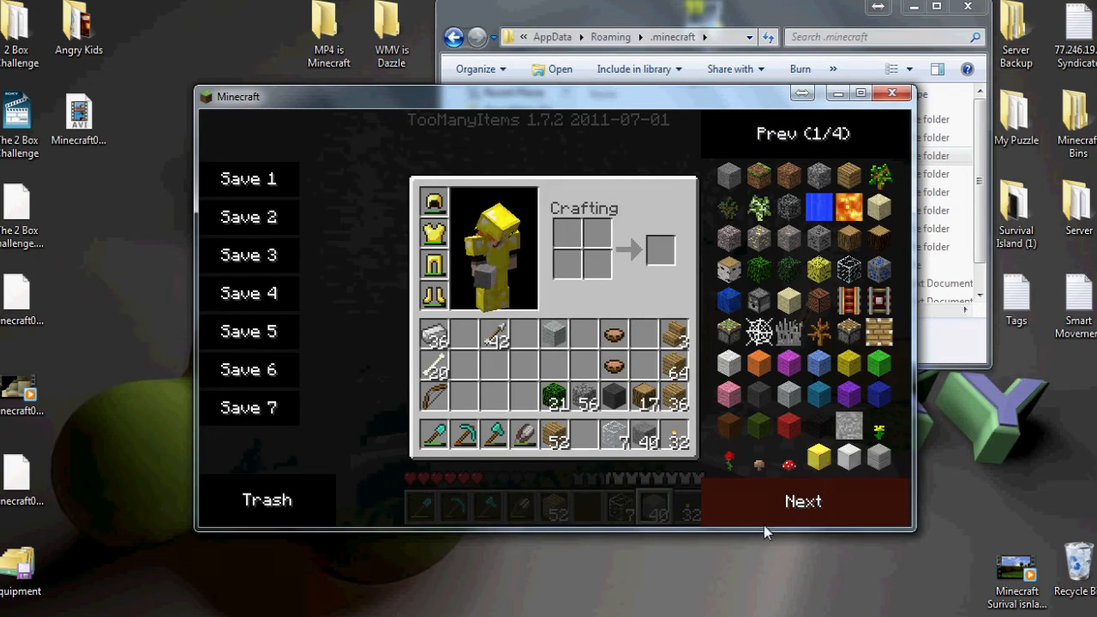
{"action": "key", "text": "e"}
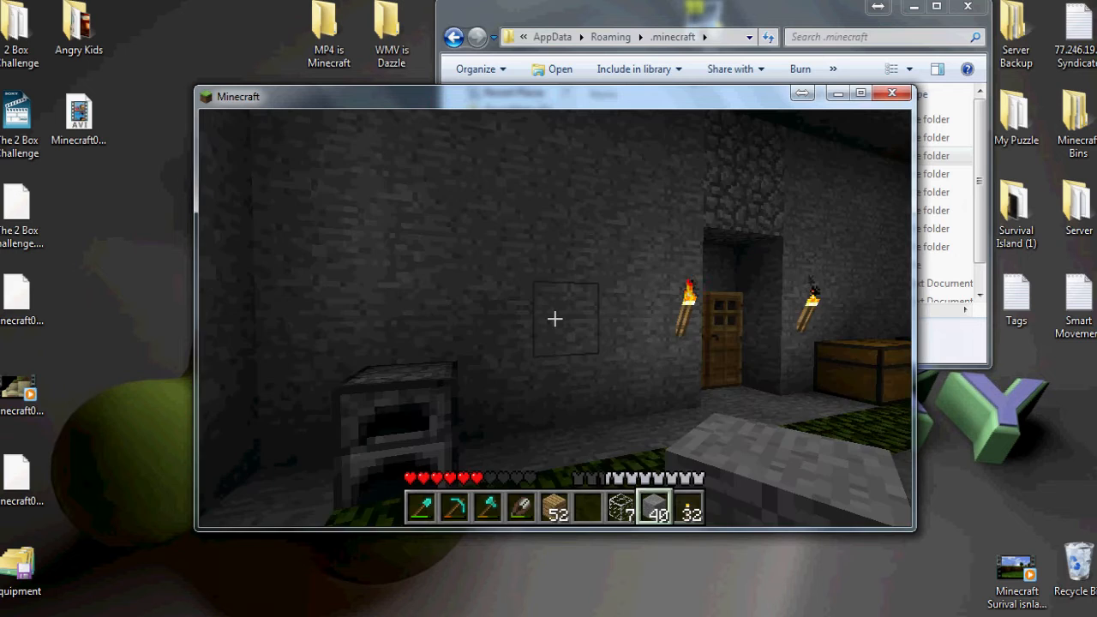
{"action": "key", "text": "Escape"}
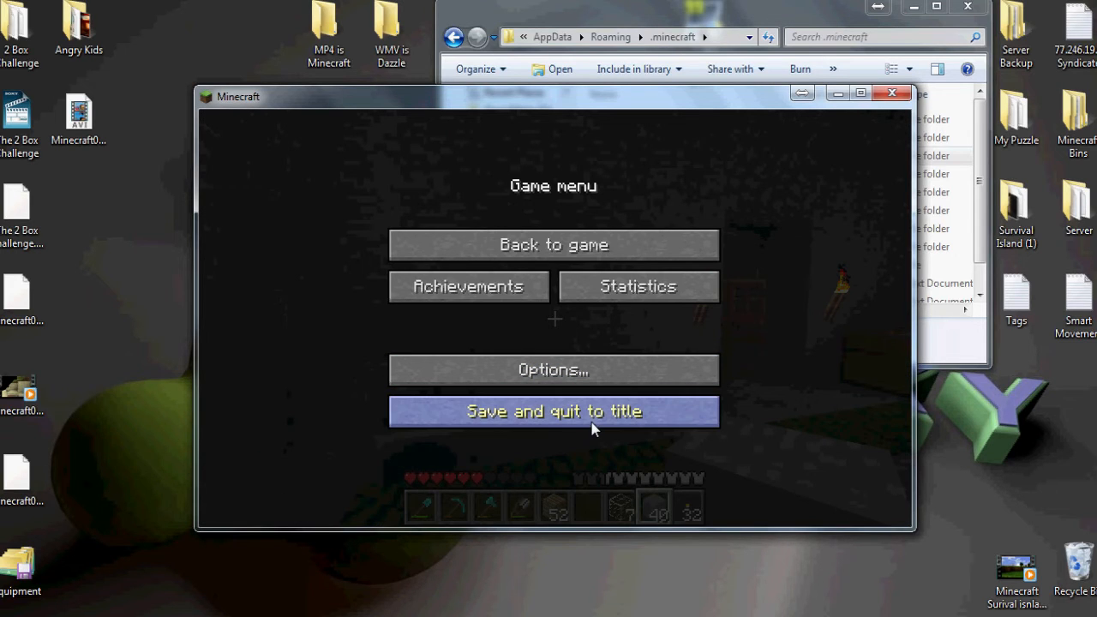
{"action": "mouse_move", "coordinate": [617, 416]}
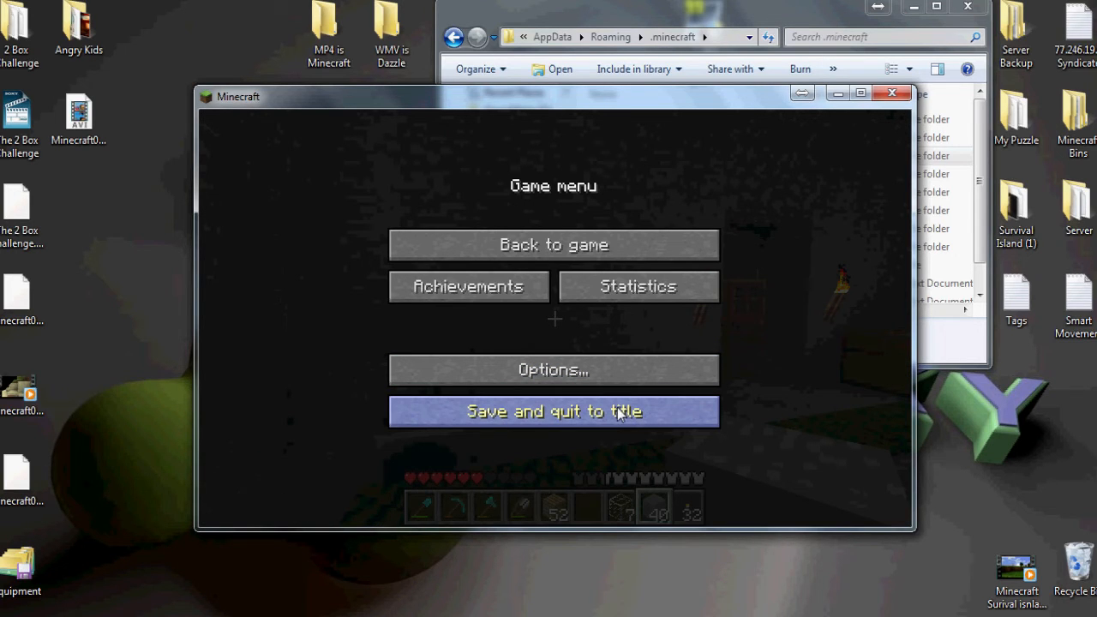
{"action": "left_click", "coordinate": [554, 411]}
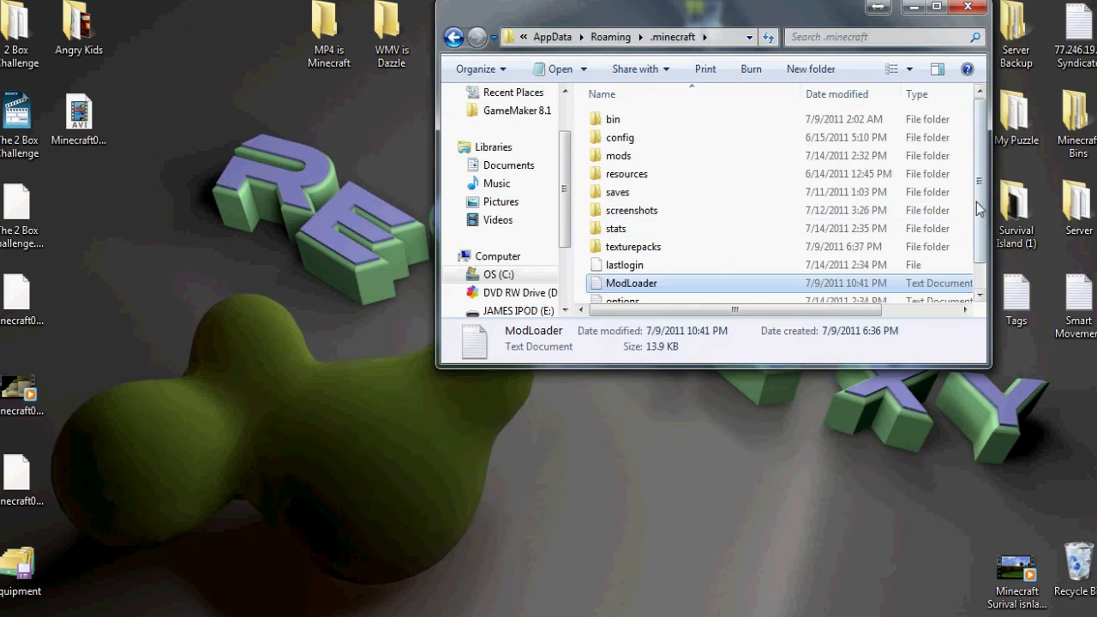
Open the TooManyItems settings text file from .minecraft in Notepad.
{"action": "scroll", "scroll_direction": "down", "scroll_amount": 3}
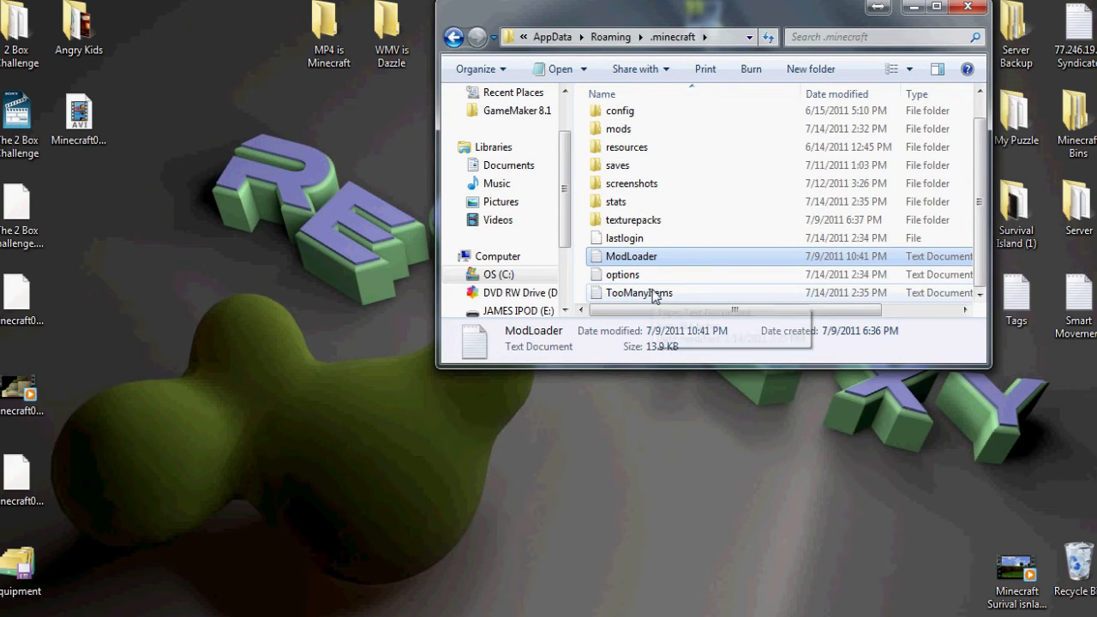
{"action": "left_click", "coordinate": [638, 292]}
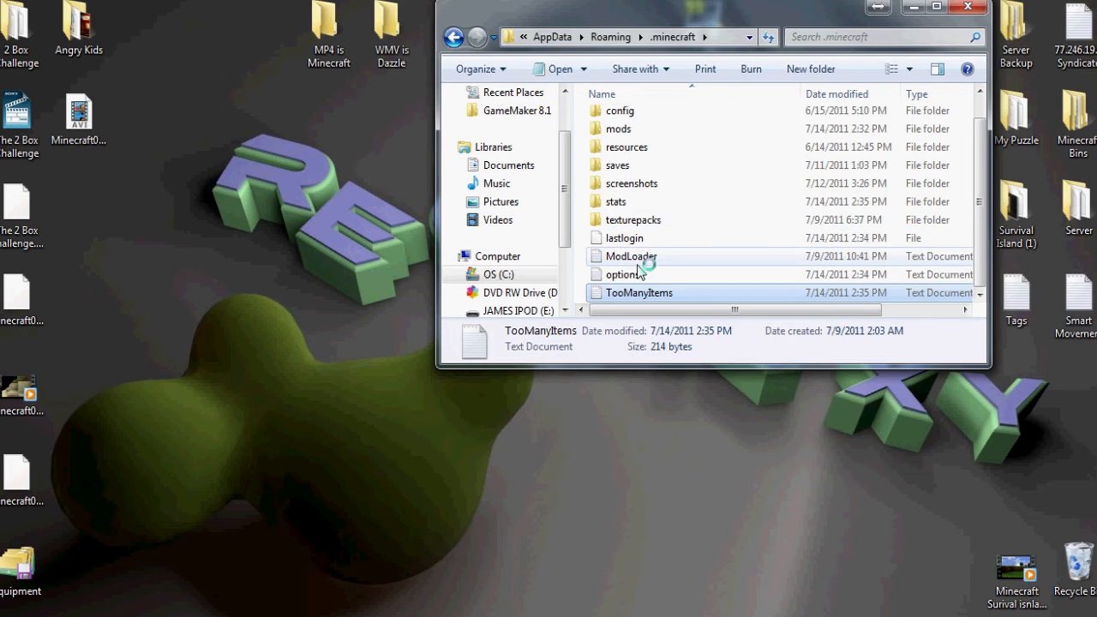
{"action": "double_click", "coordinate": [639, 293]}
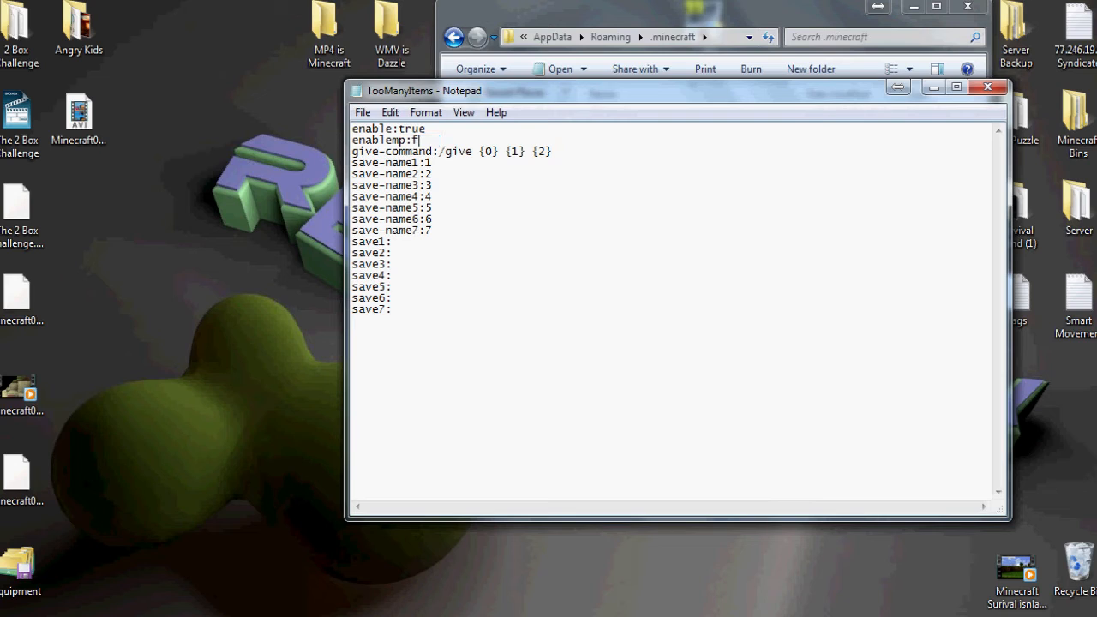
Change TooManyItems' enablemp value from false to true and save the config file.
{"action": "type", "text": "alse"}
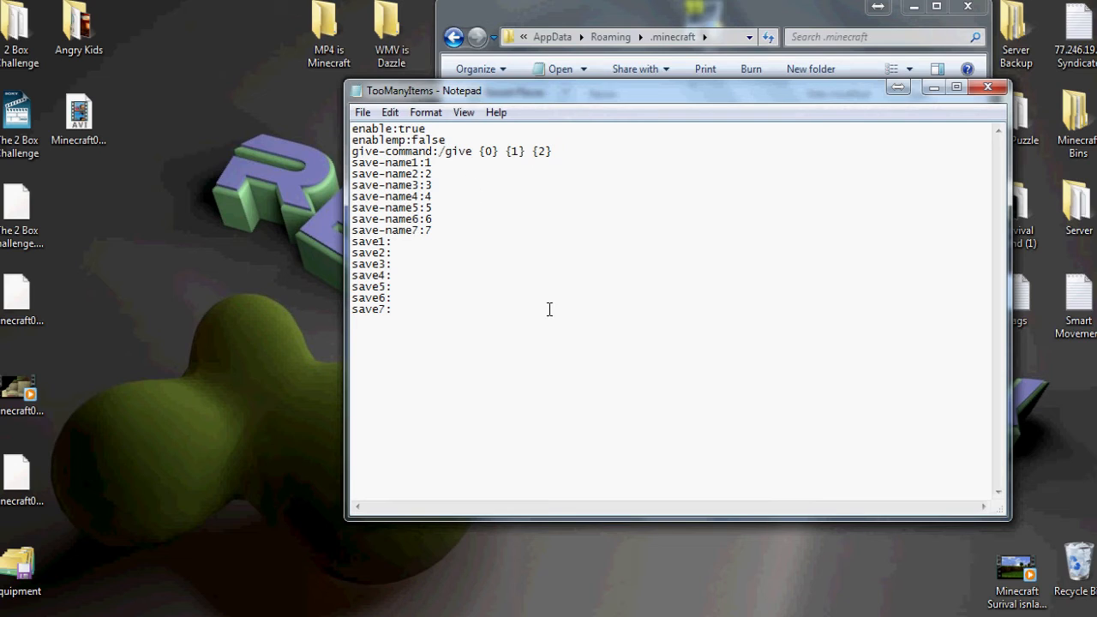
{"action": "left_click", "coordinate": [445, 140]}
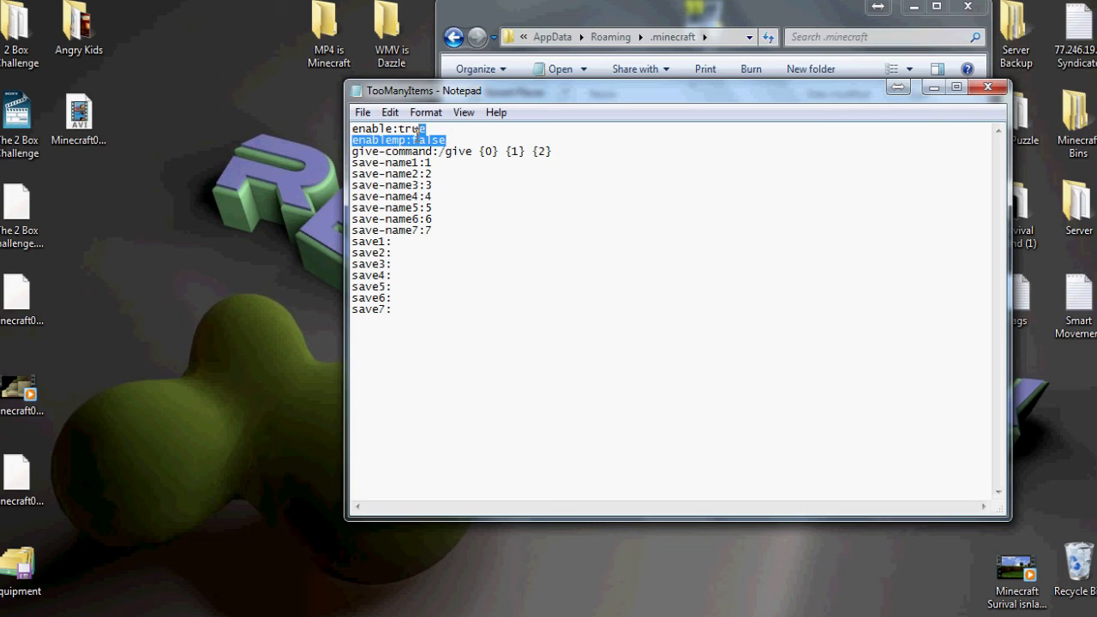
{"action": "type", "text": "true"}
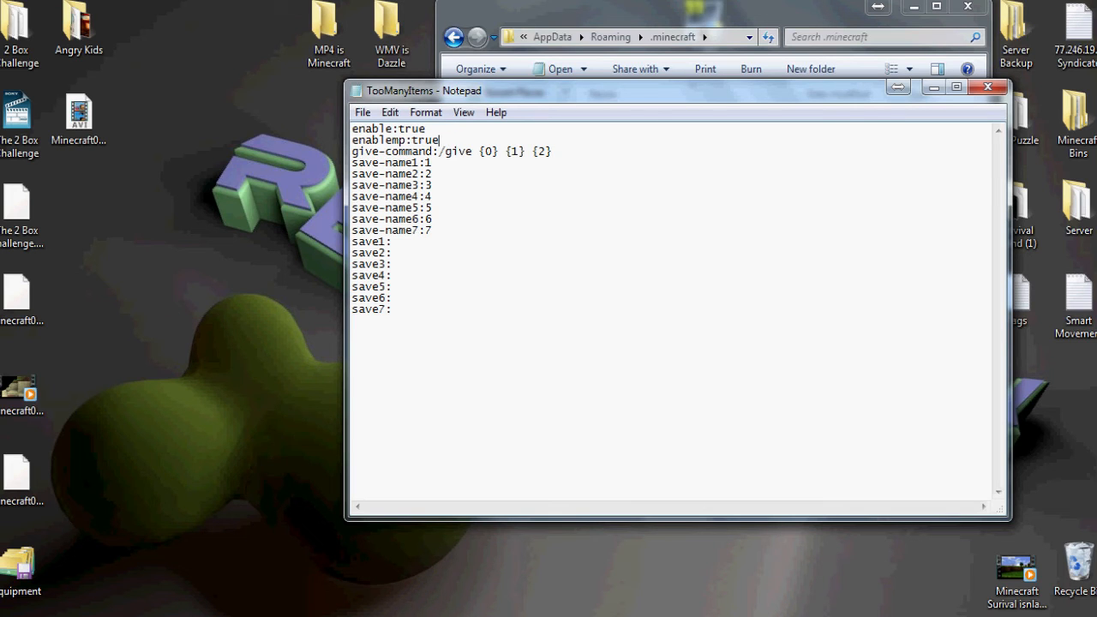
{"action": "left_click", "coordinate": [987, 86]}
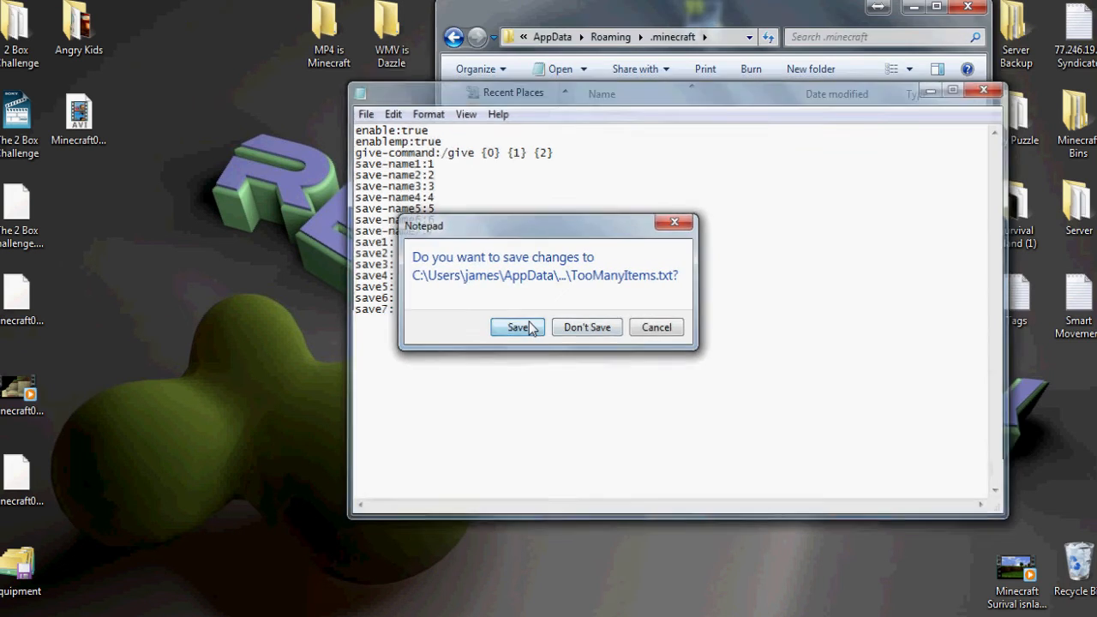
{"action": "left_click", "coordinate": [518, 326]}
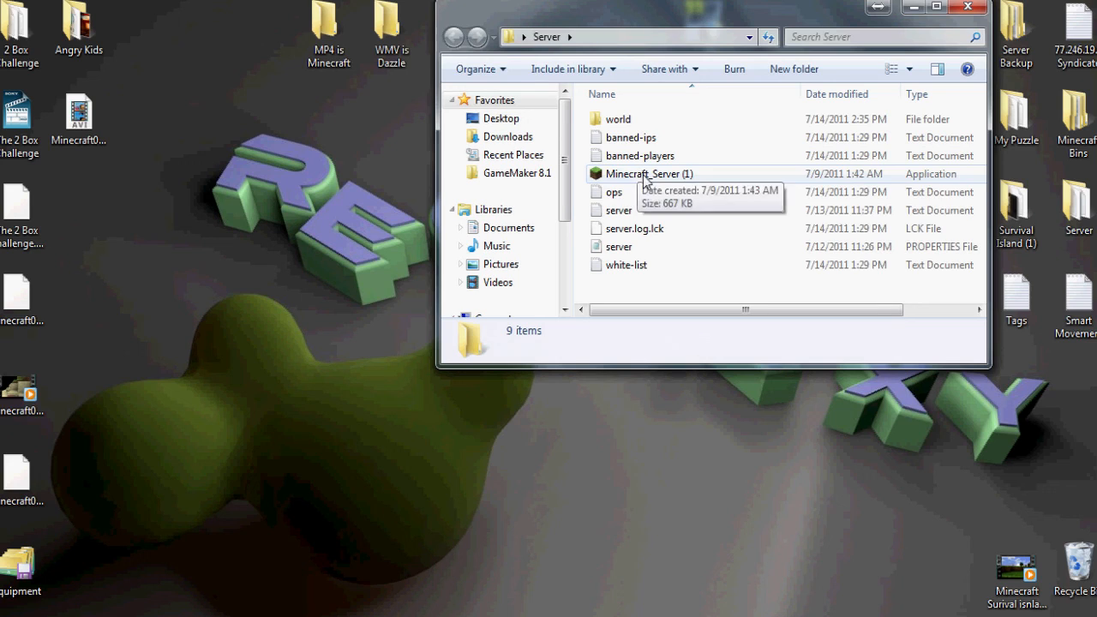
Open server.properties from the Server folder to check allow-flight=true.
{"action": "left_click", "coordinate": [618, 247]}
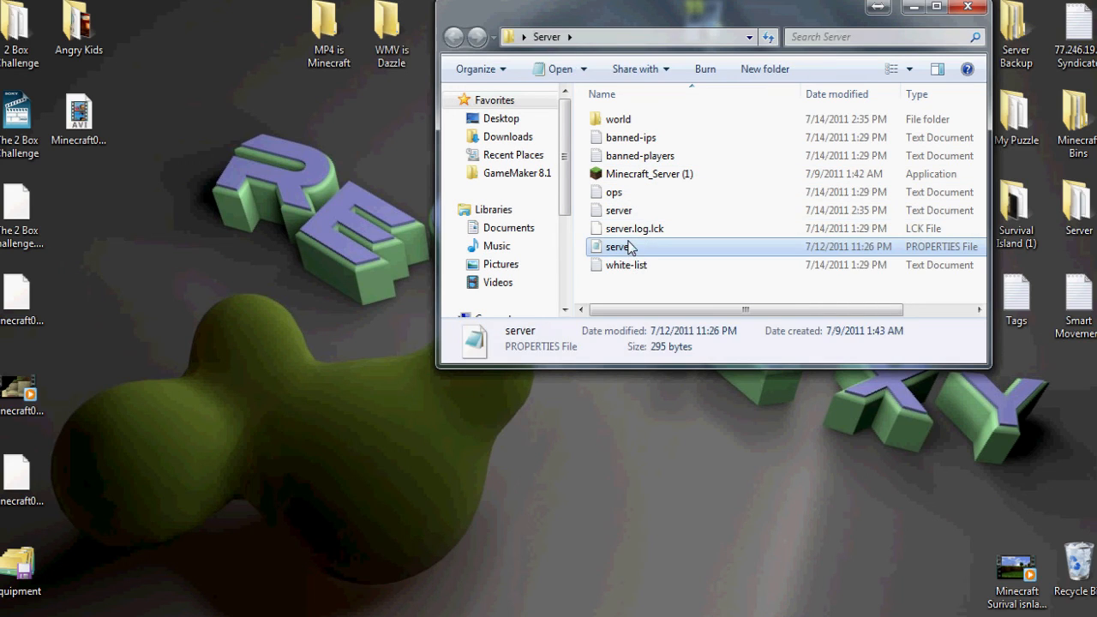
{"action": "double_click", "coordinate": [617, 247]}
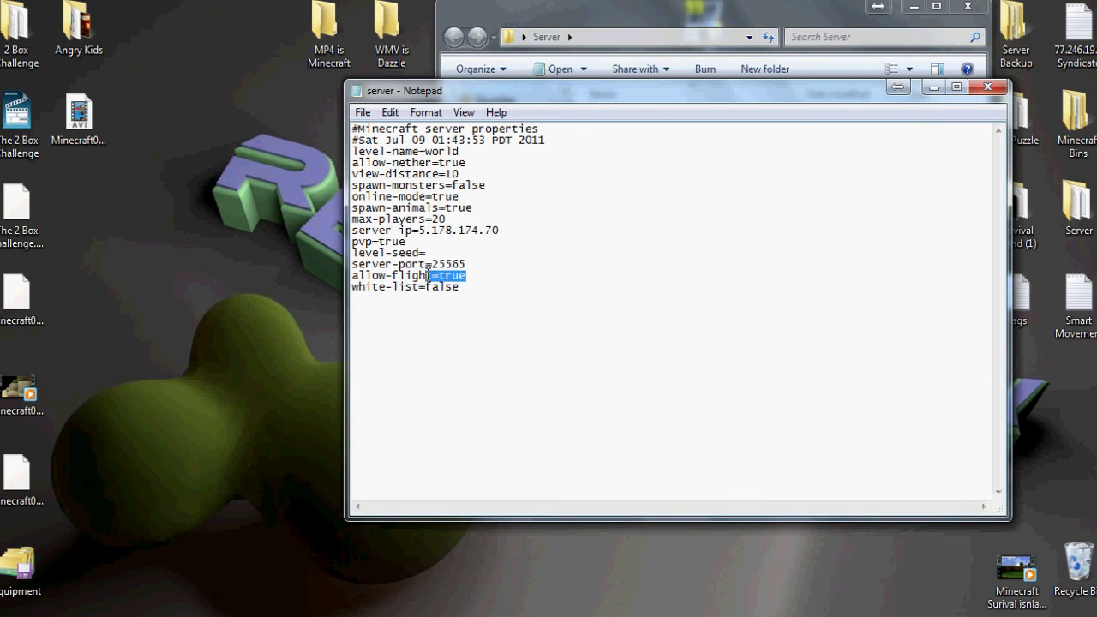